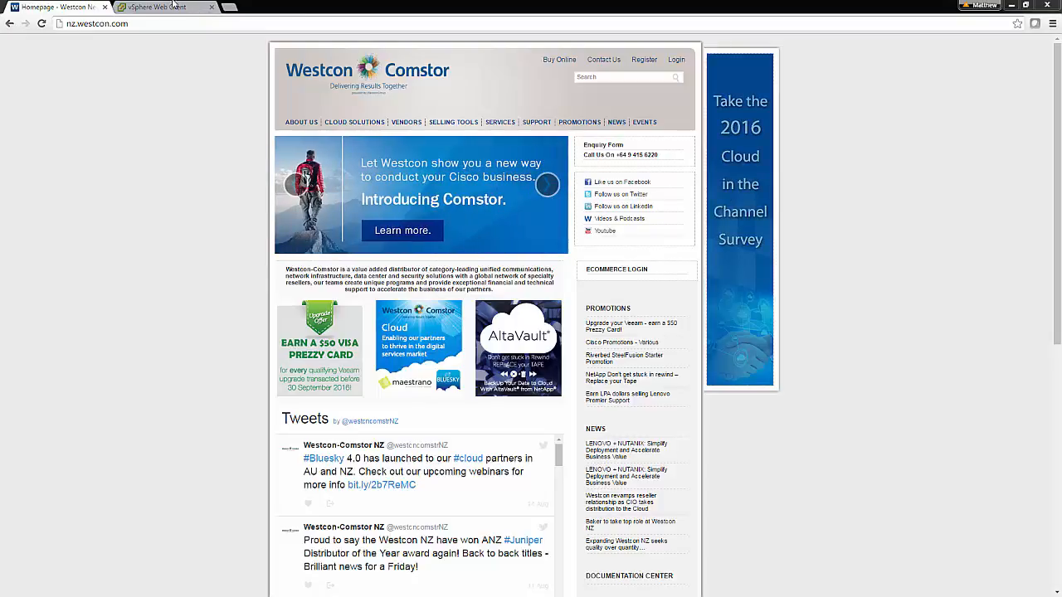
# Switch from the Westcon Comstor homepage to the vSphere Web Client tab.
pyautogui.click(158, 7)
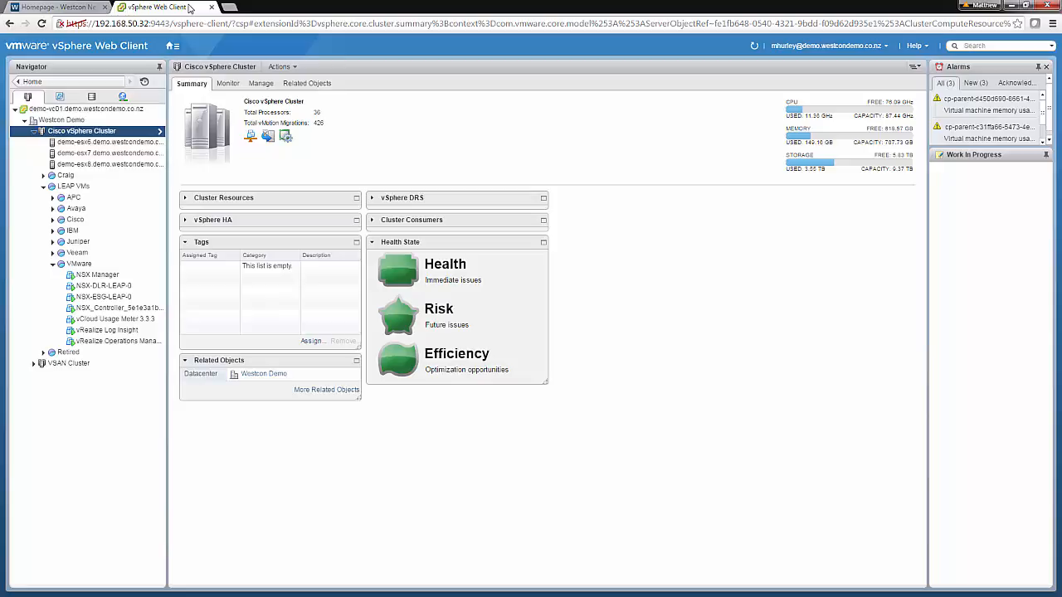
# Start the Deploy OVF Template wizard from the VMware folder's context menu.
pyautogui.click(80, 264)
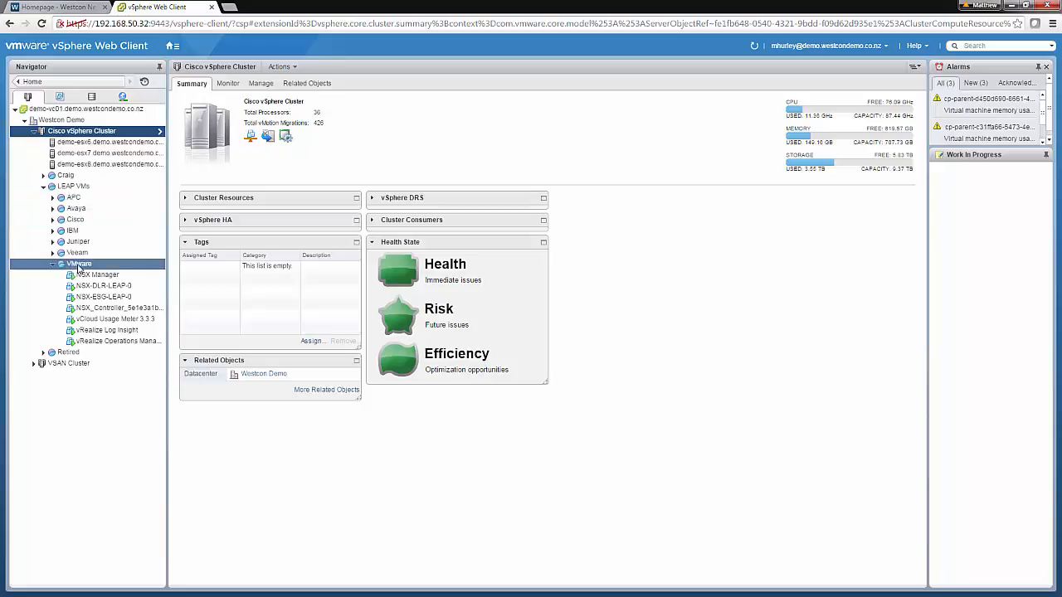
pyautogui.rightClick(78, 264)
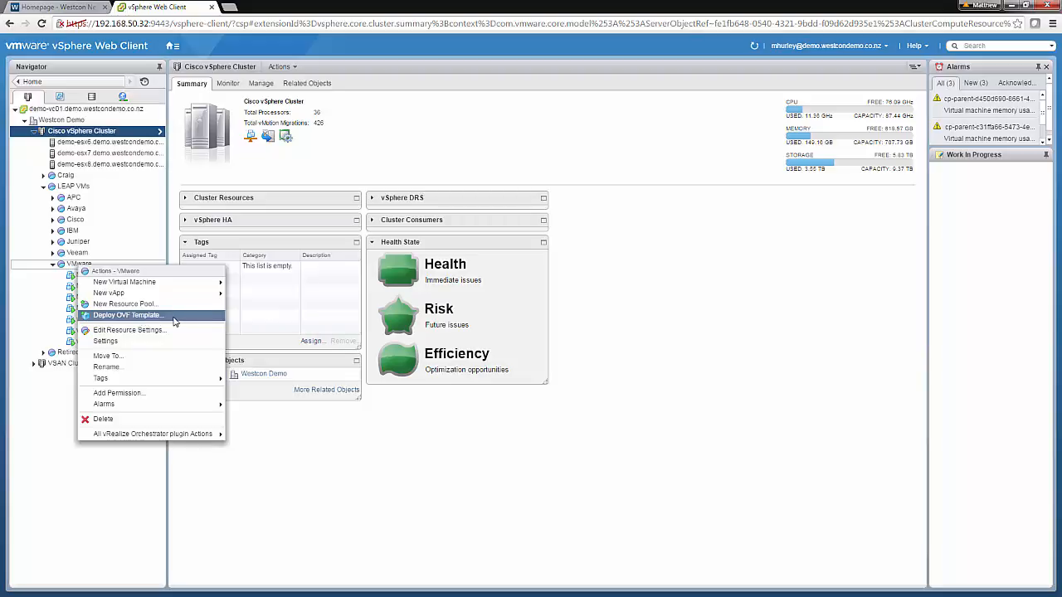
pyautogui.click(128, 316)
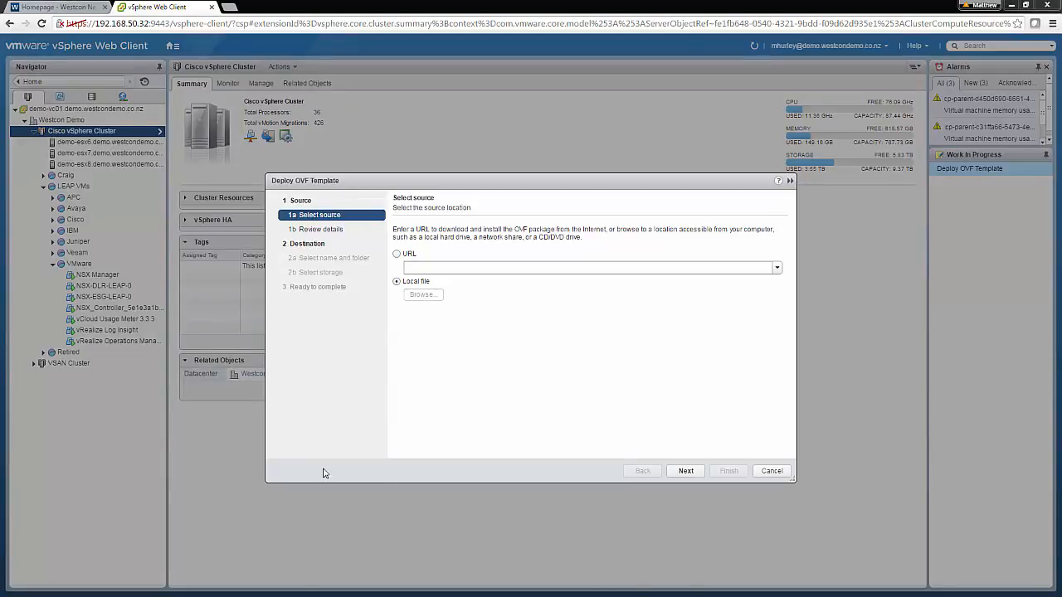
# Load the downloaded Usage Meter OVA, review its details and accept the licence agreement.
pyautogui.click(423, 295)
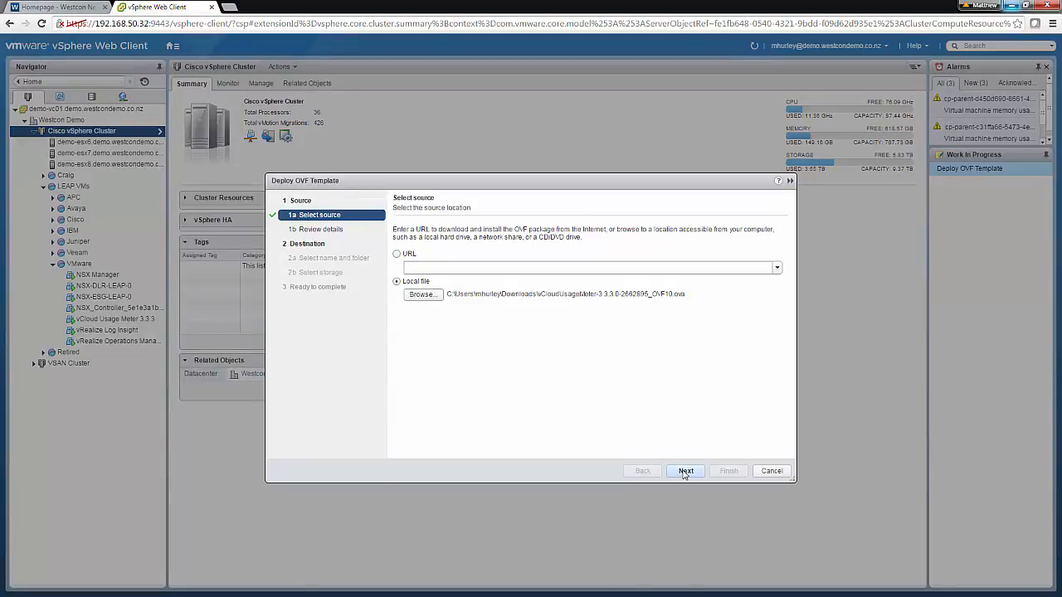
pyautogui.click(687, 471)
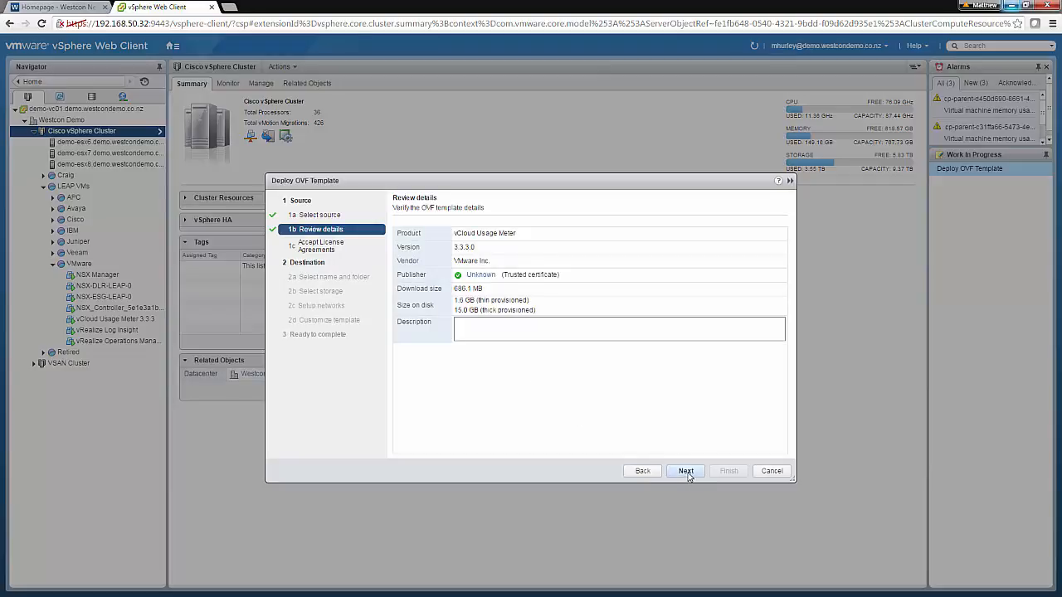
pyautogui.click(685, 471)
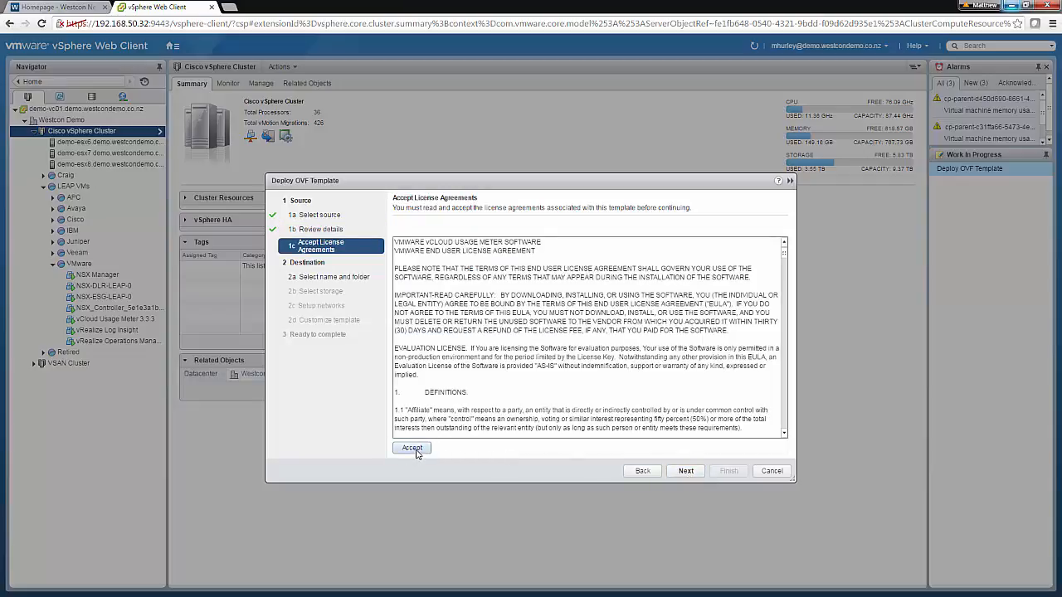
pyautogui.click(411, 448)
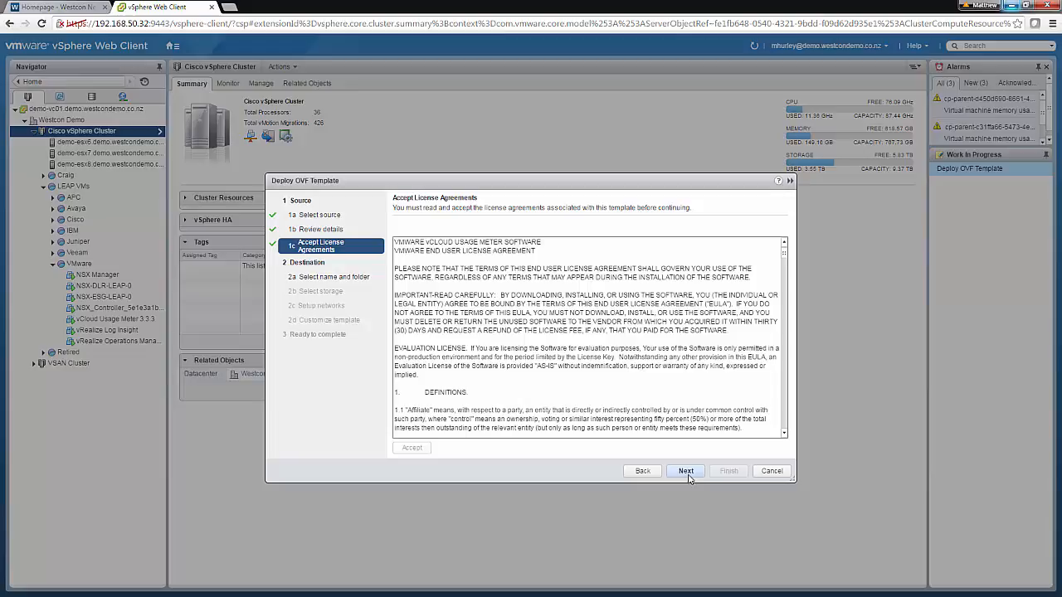
pyautogui.click(686, 471)
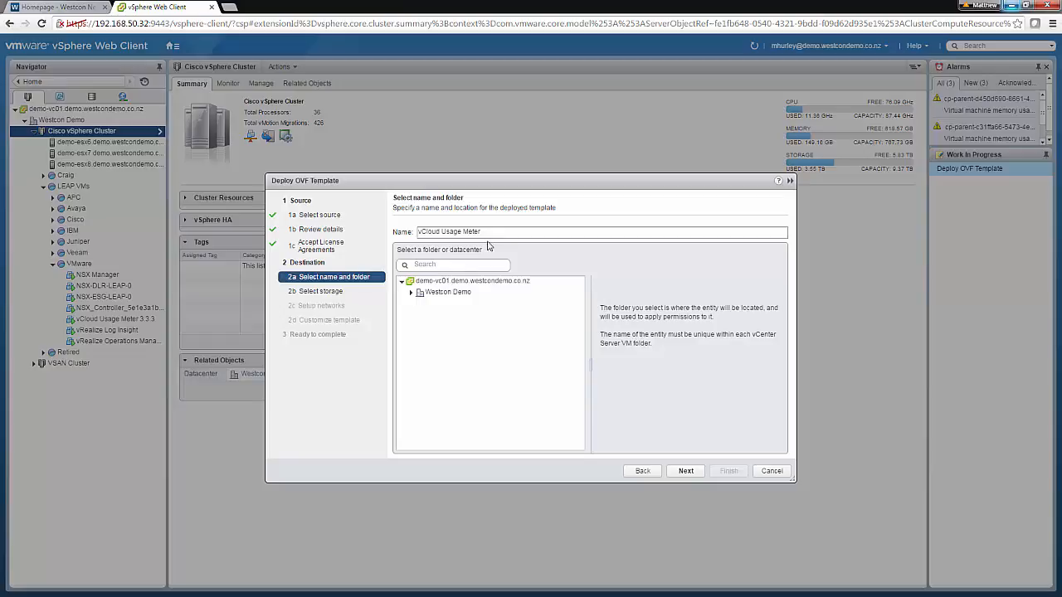
# Place the vCloud Usage Meter VM in the VMware folder under Westcon Demo / LEAP VMs.
pyautogui.click(411, 292)
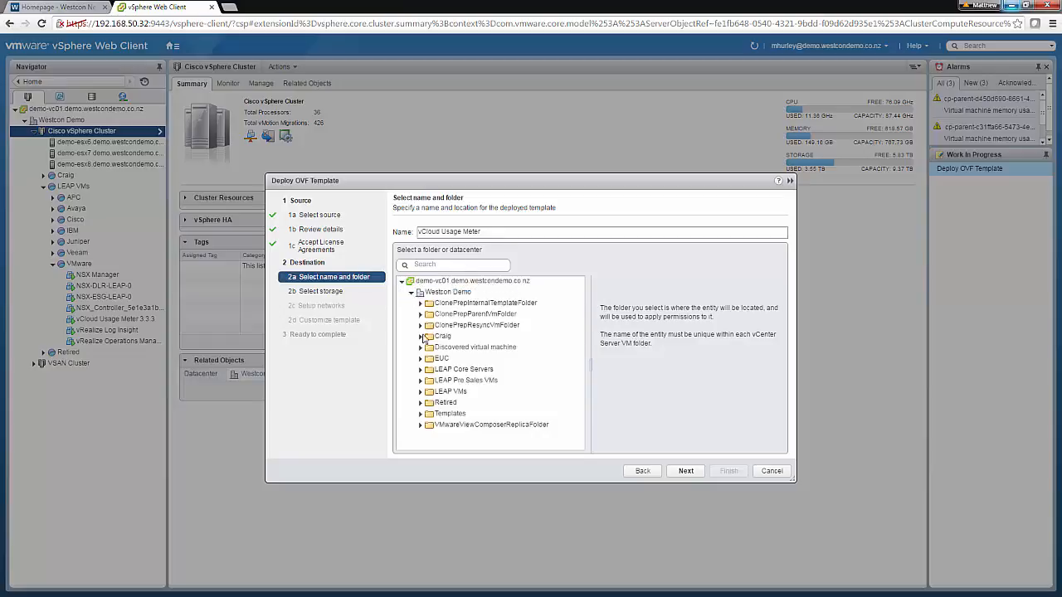
pyautogui.click(451, 392)
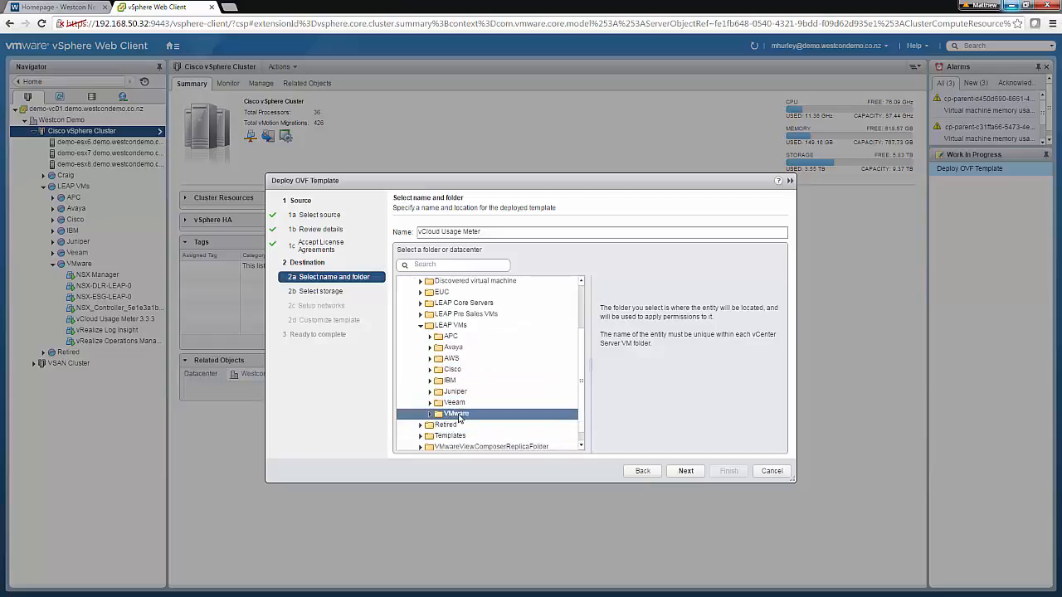
pyautogui.click(685, 471)
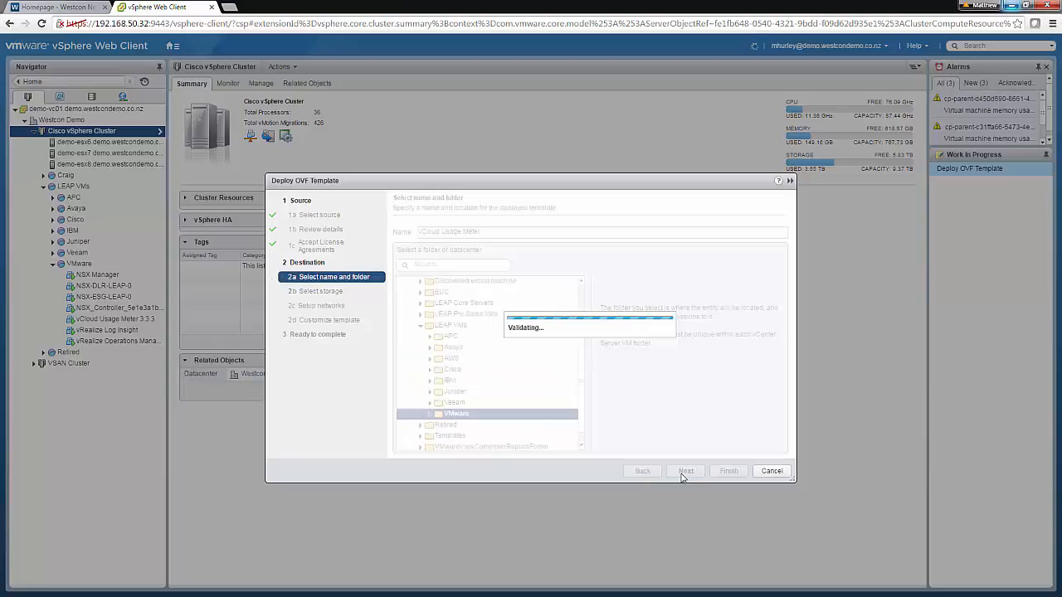
pyautogui.click(685, 471)
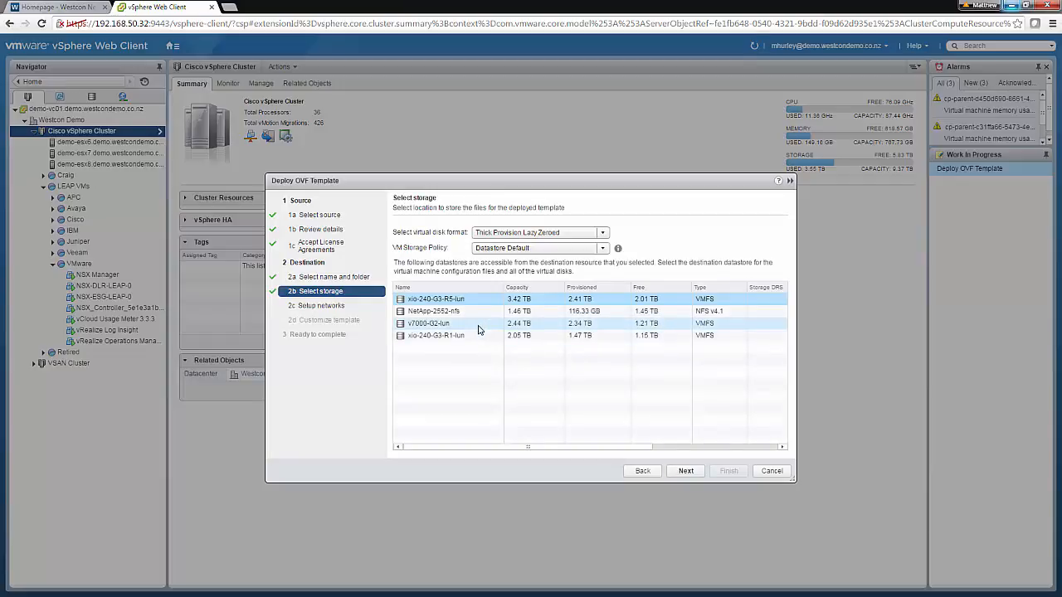
# Choose Thin Provision disk format and connect the VM to VM 50 Network.
pyautogui.click(435, 299)
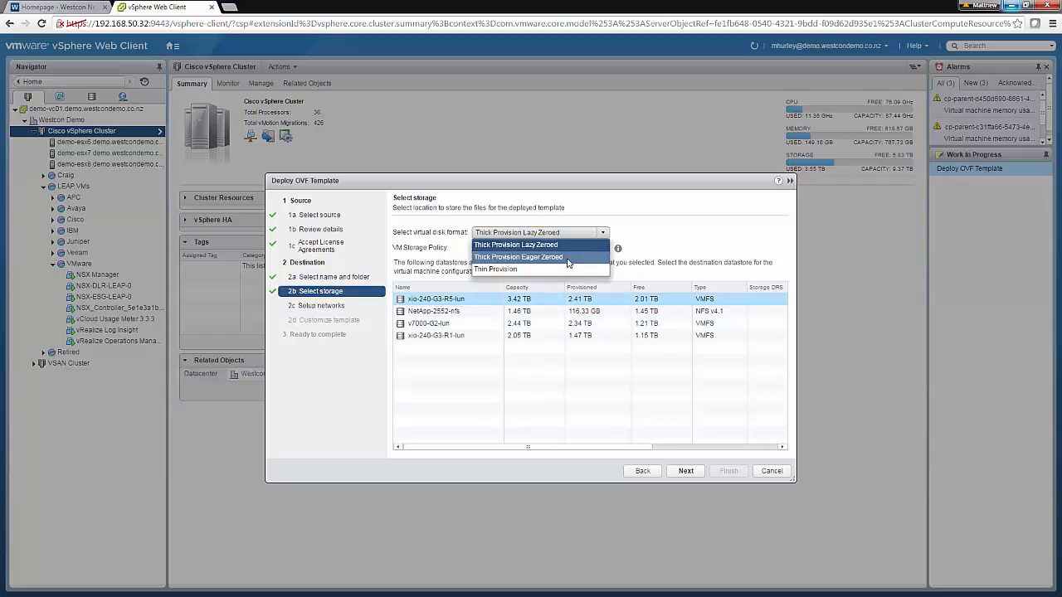
pyautogui.click(494, 269)
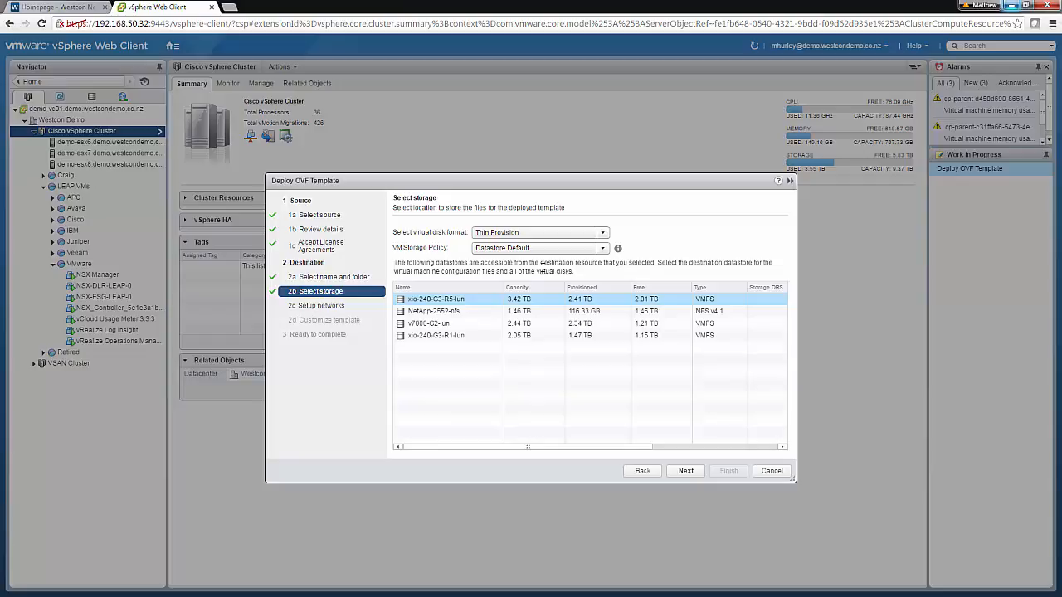
pyautogui.click(686, 471)
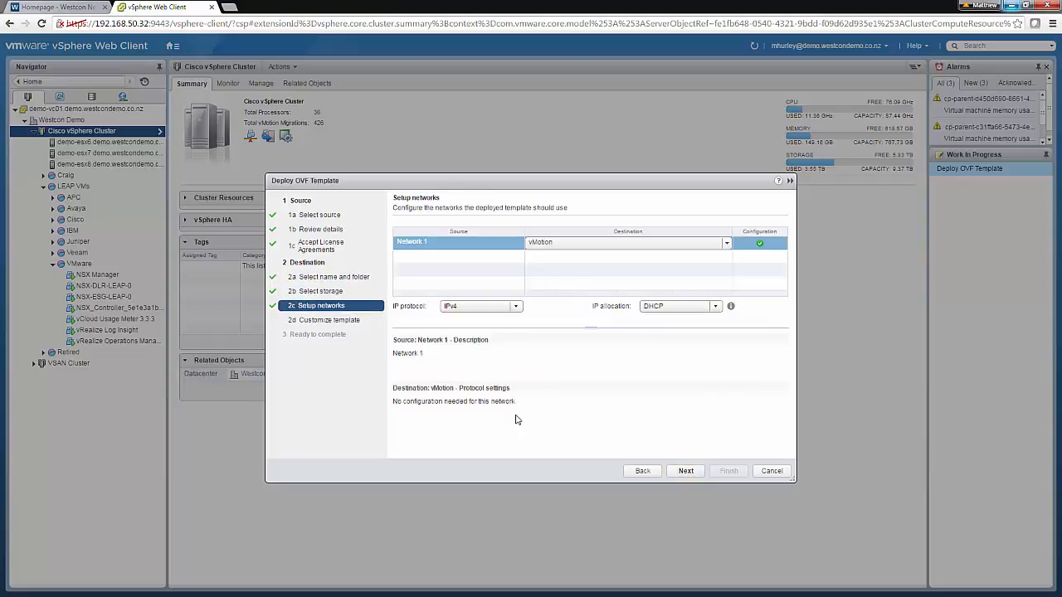
pyautogui.click(727, 243)
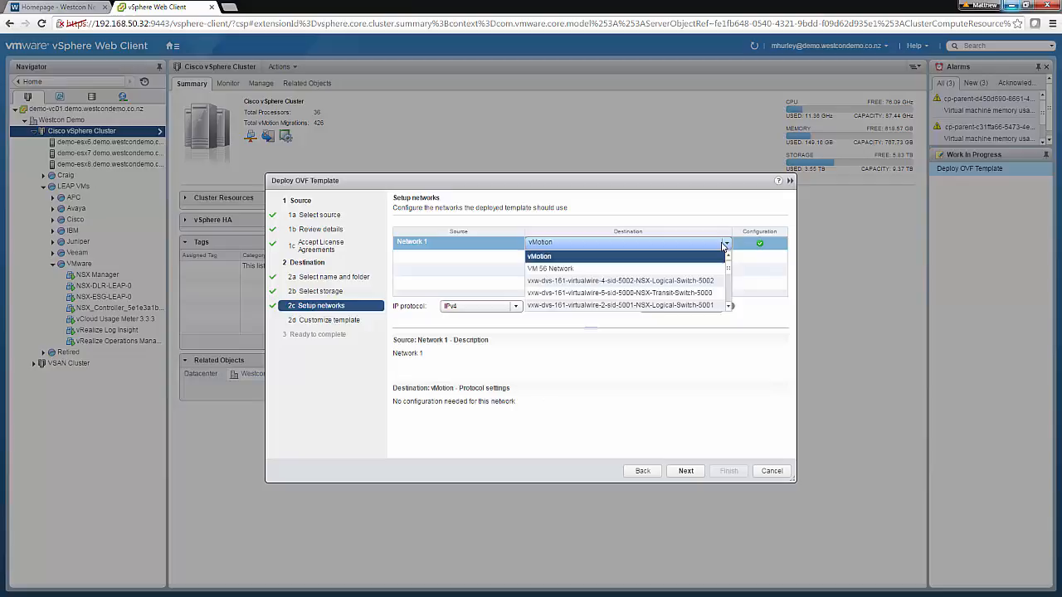
pyautogui.scroll(-3)
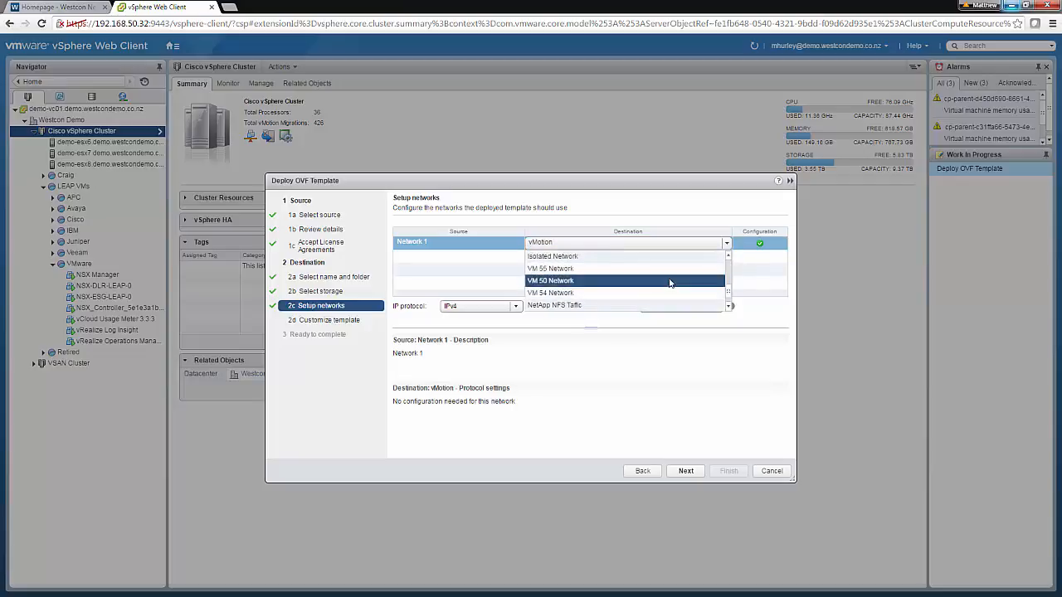
pyautogui.click(551, 280)
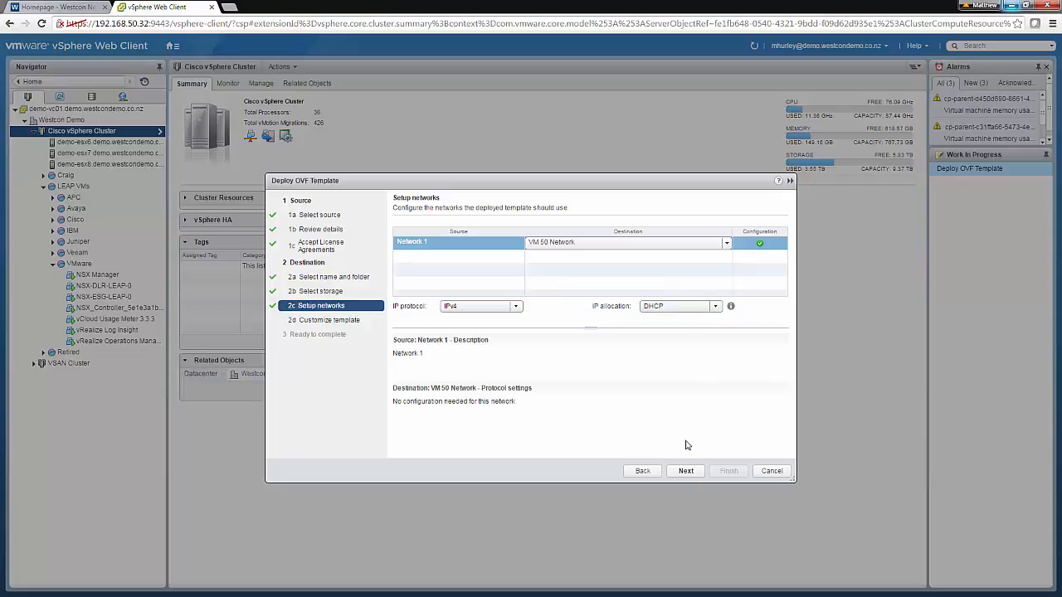
pyautogui.click(685, 471)
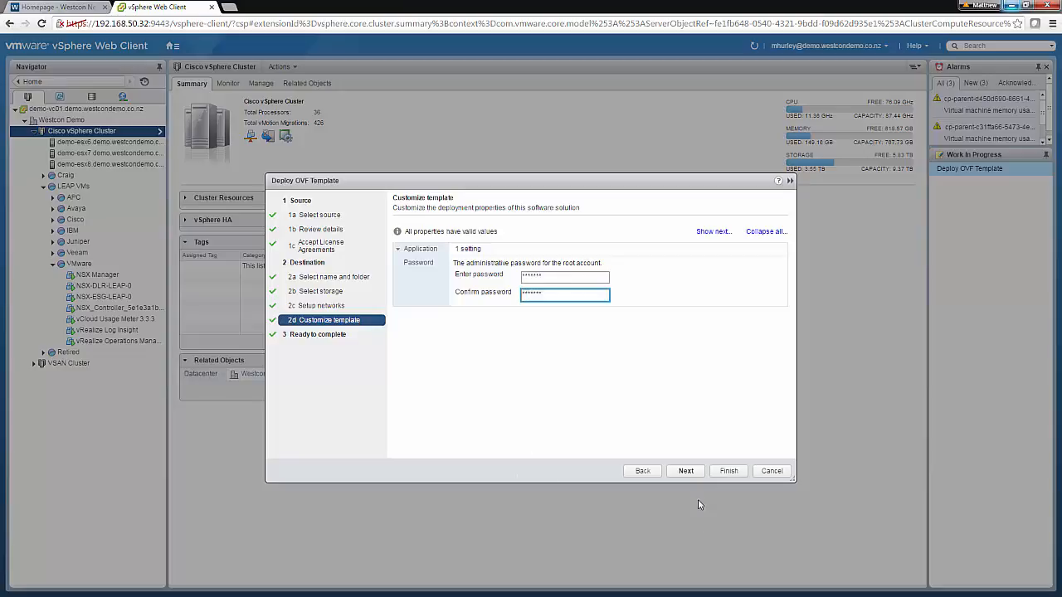
# Keep the root password customisation, enable Power on after deployment and finish deploying.
pyautogui.click(685, 471)
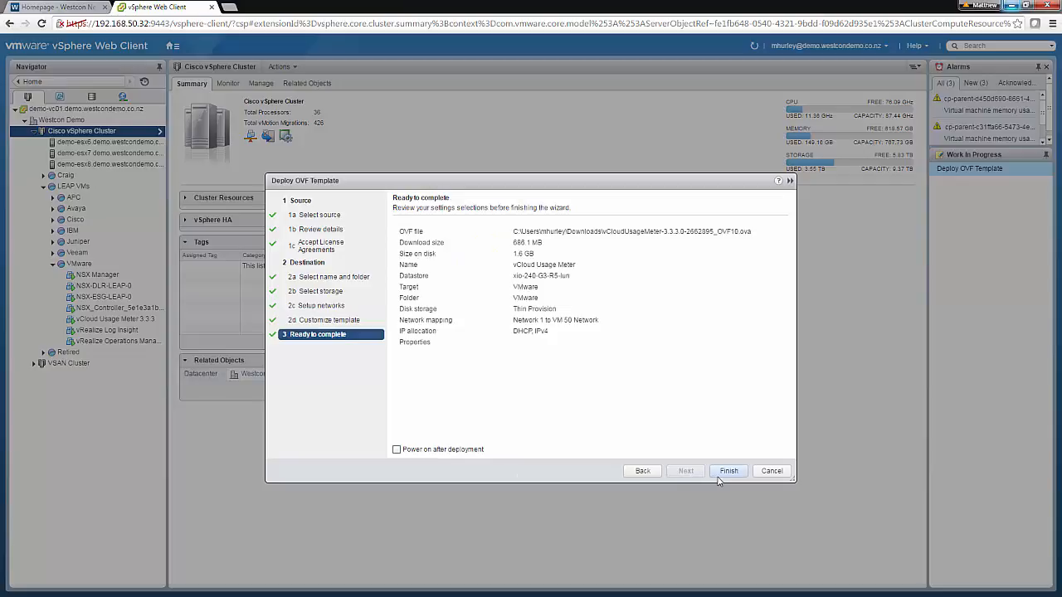
pyautogui.click(396, 448)
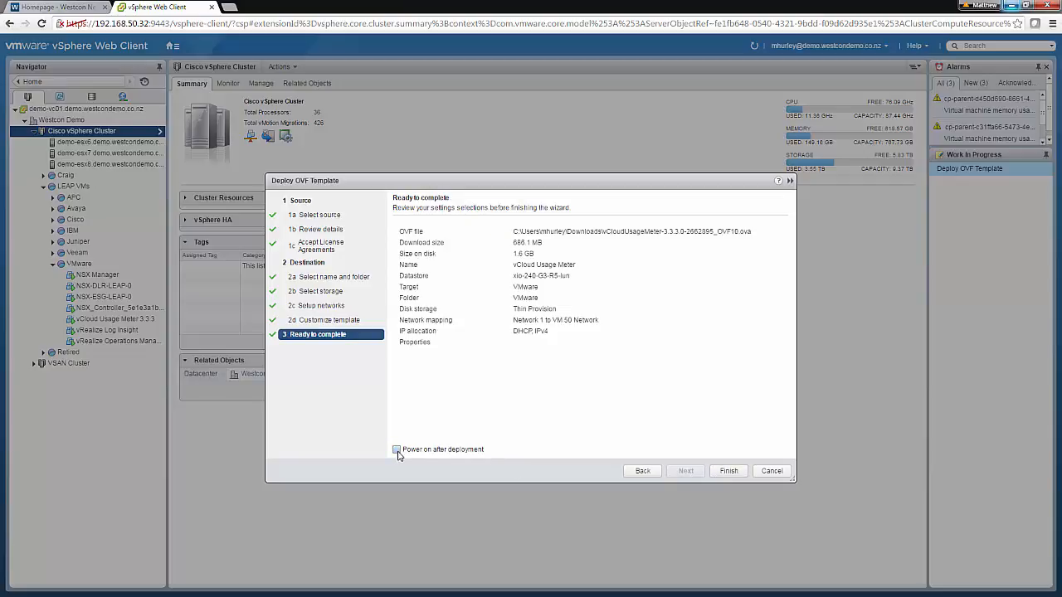
pyautogui.click(396, 448)
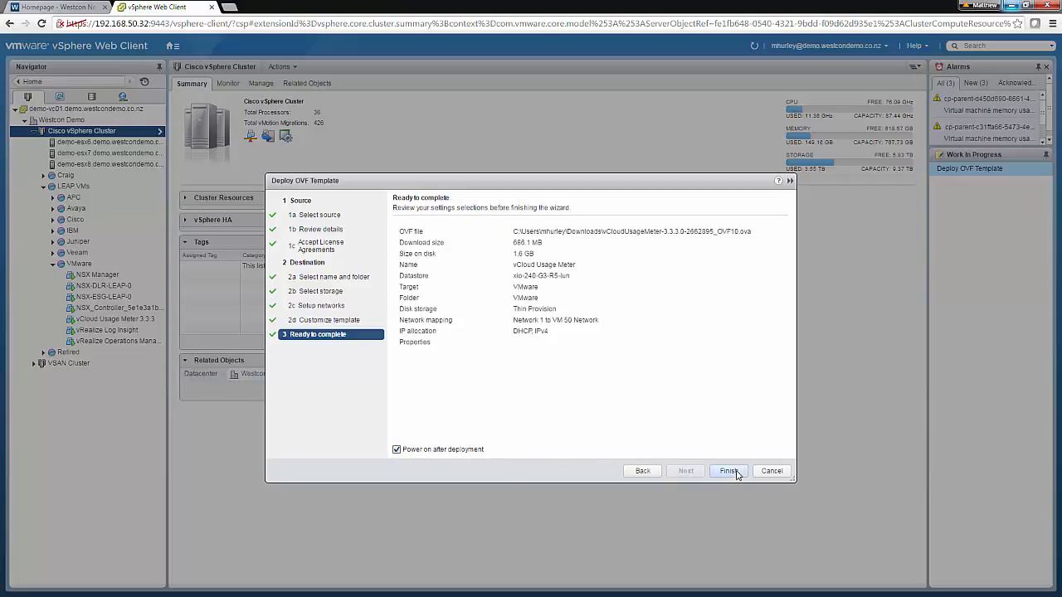
pyautogui.click(728, 472)
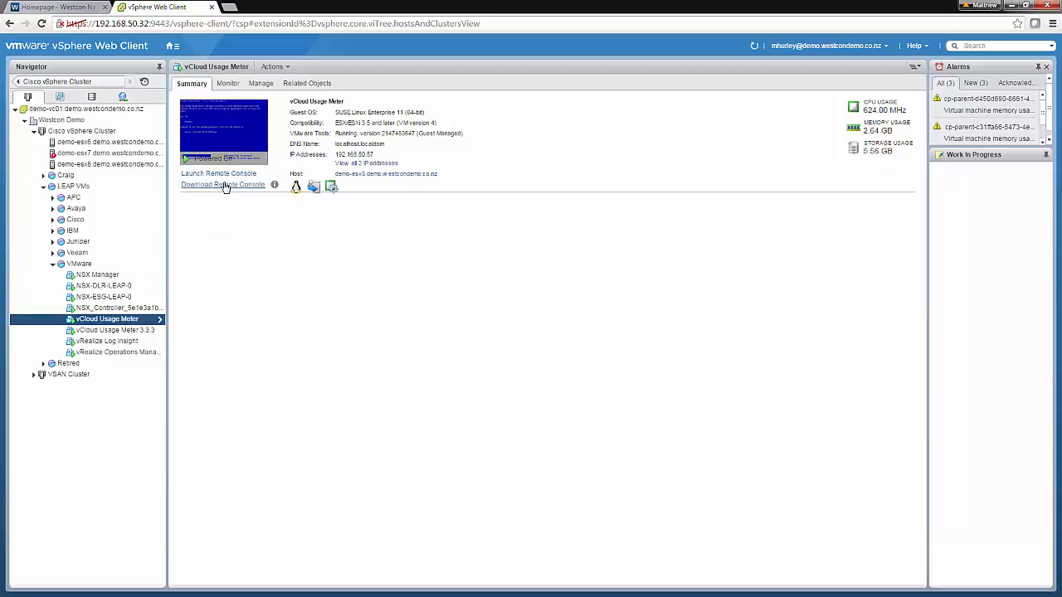
pyautogui.moveTo(207, 266)
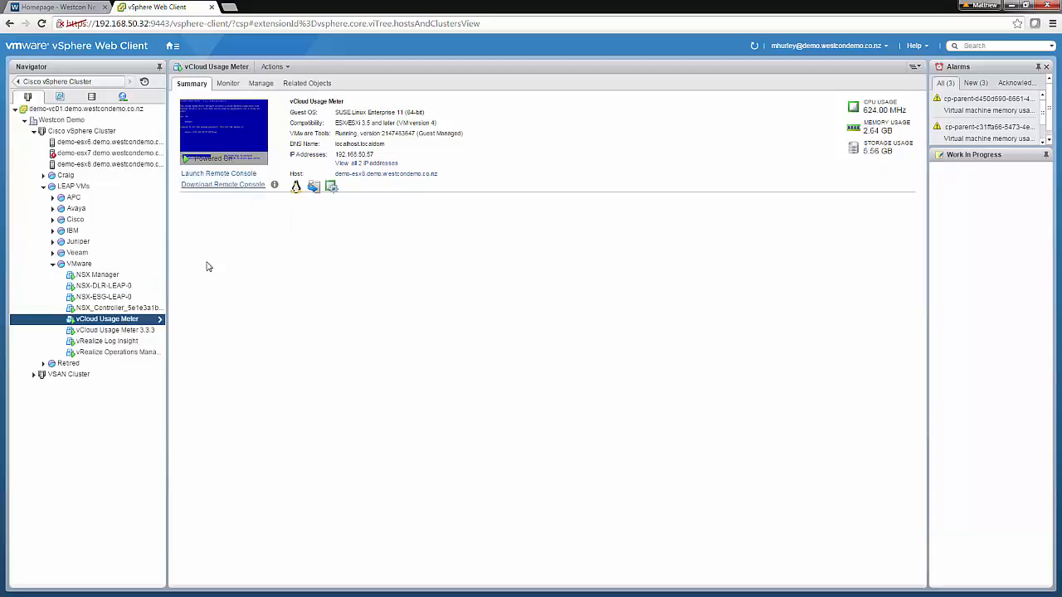
# Launch the Usage Meter VM's remote console and enter the Set Timezone setup.
pyautogui.click(219, 174)
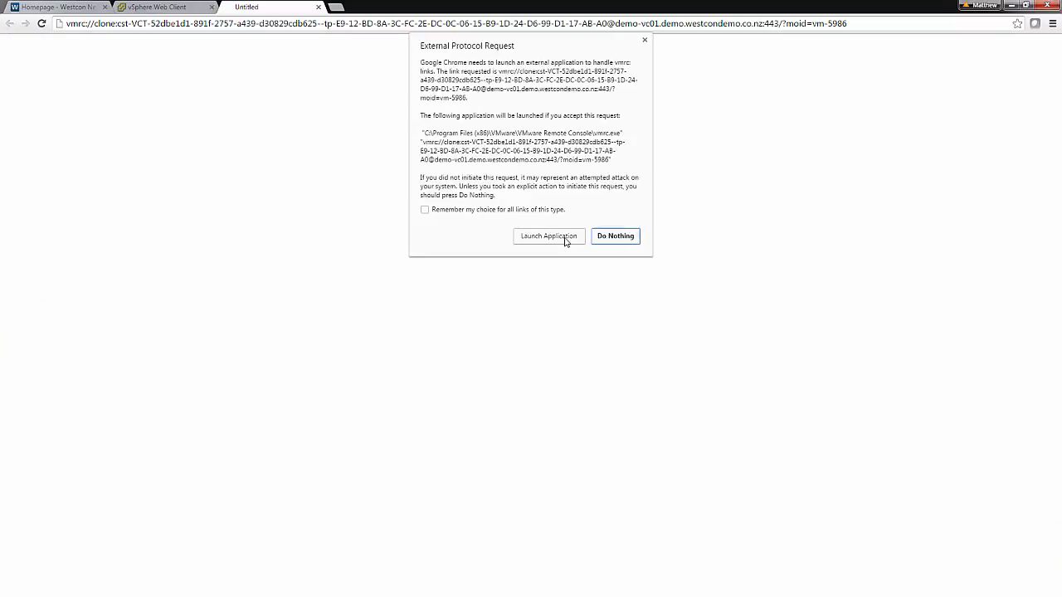
pyautogui.click(547, 236)
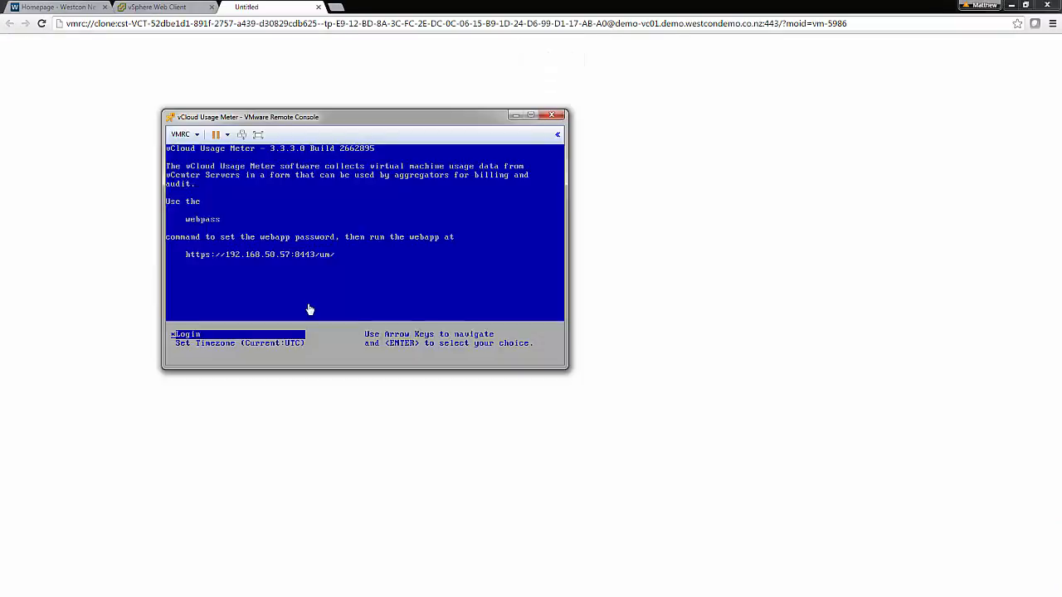
pyautogui.press('down')
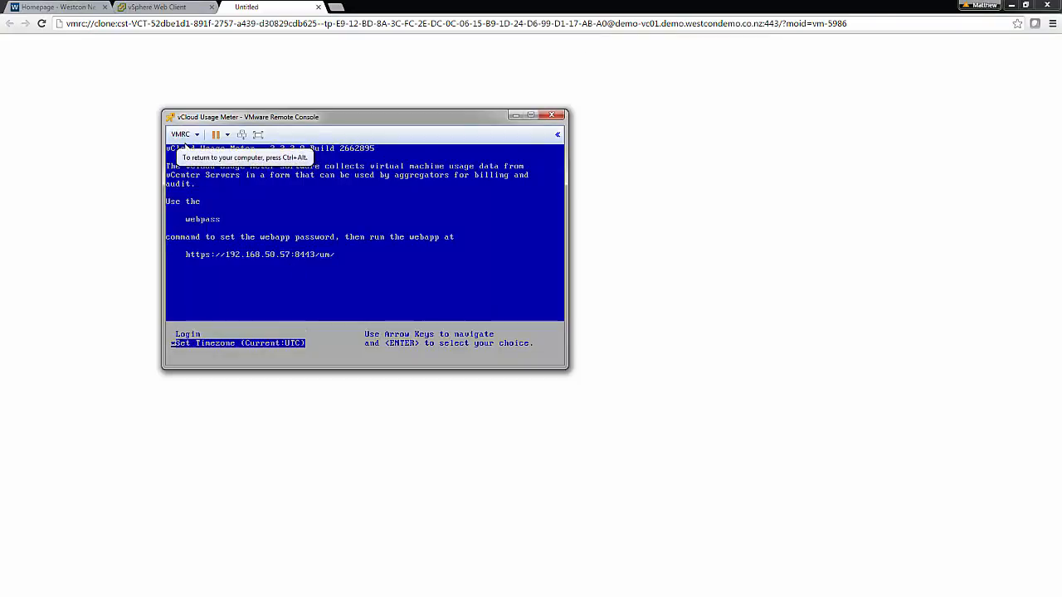
pyautogui.press('enter')
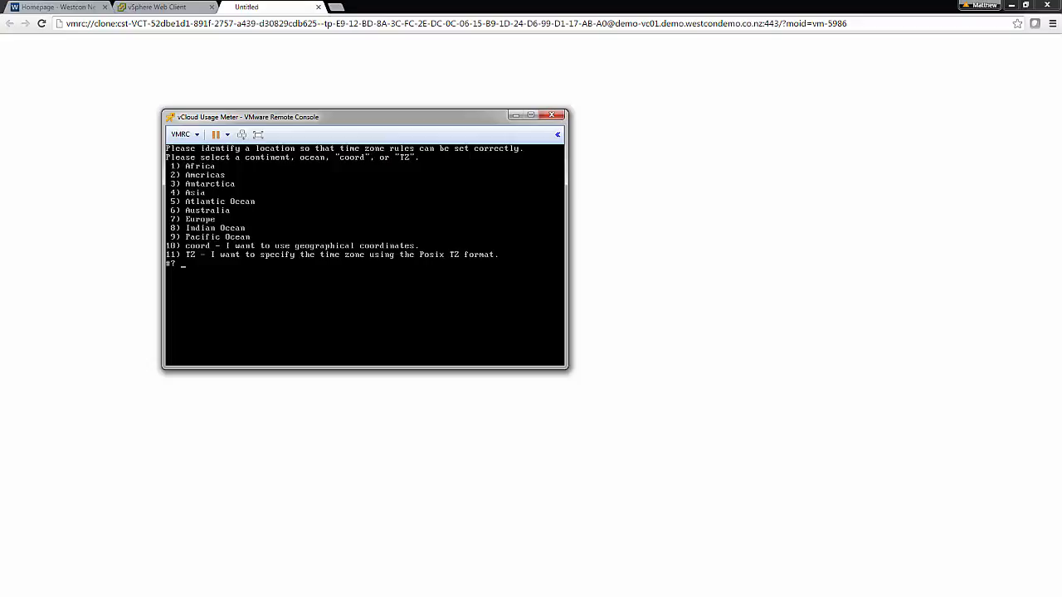
# Select region 9 then 13 to set the time zone to Pacific/Auckland and confirm.
pyautogui.write('9')
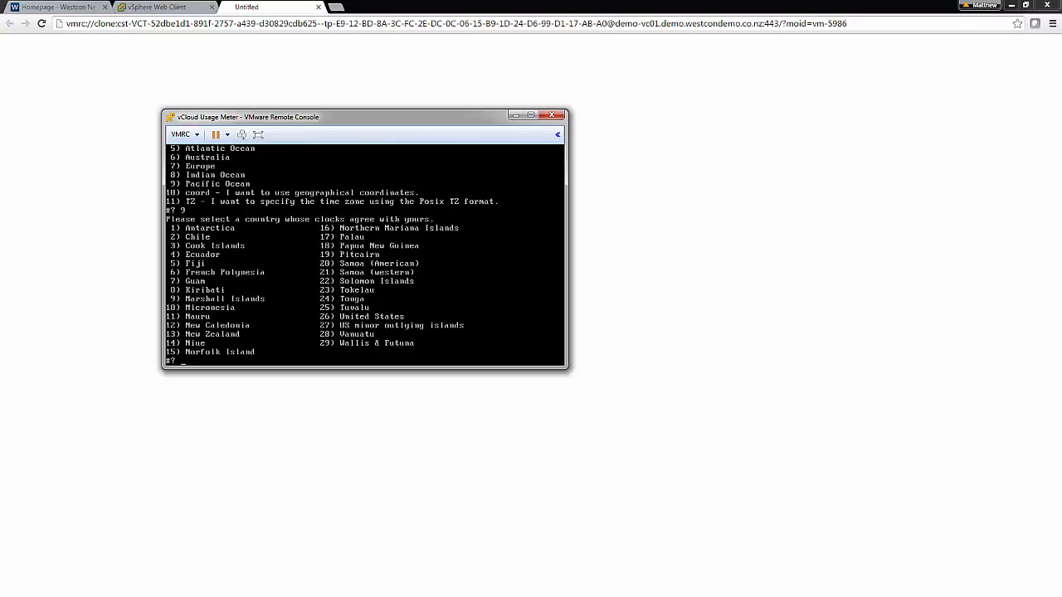
pyautogui.write('13')
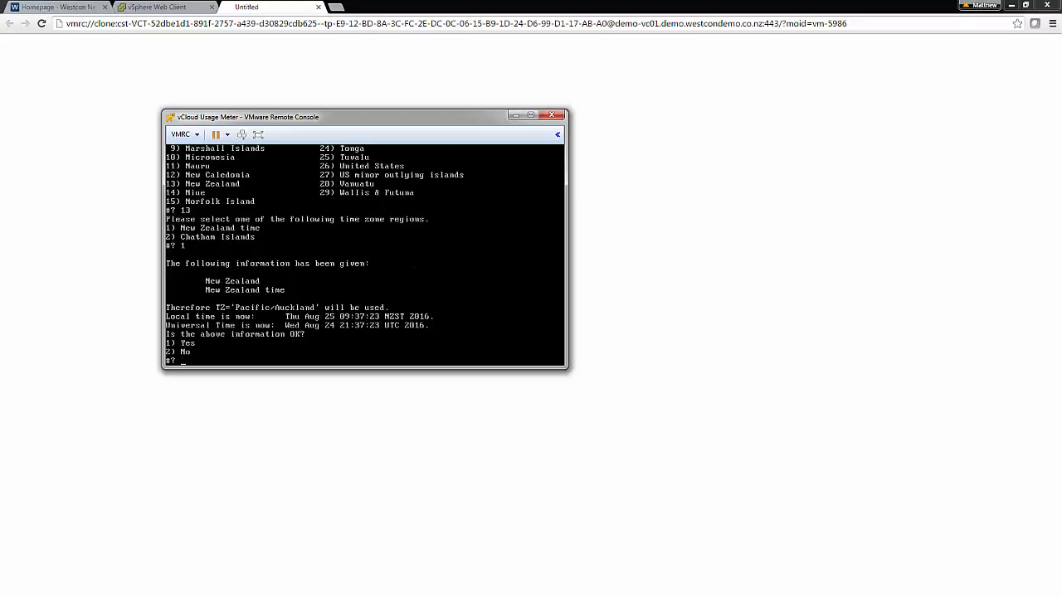
pyautogui.press('enter')
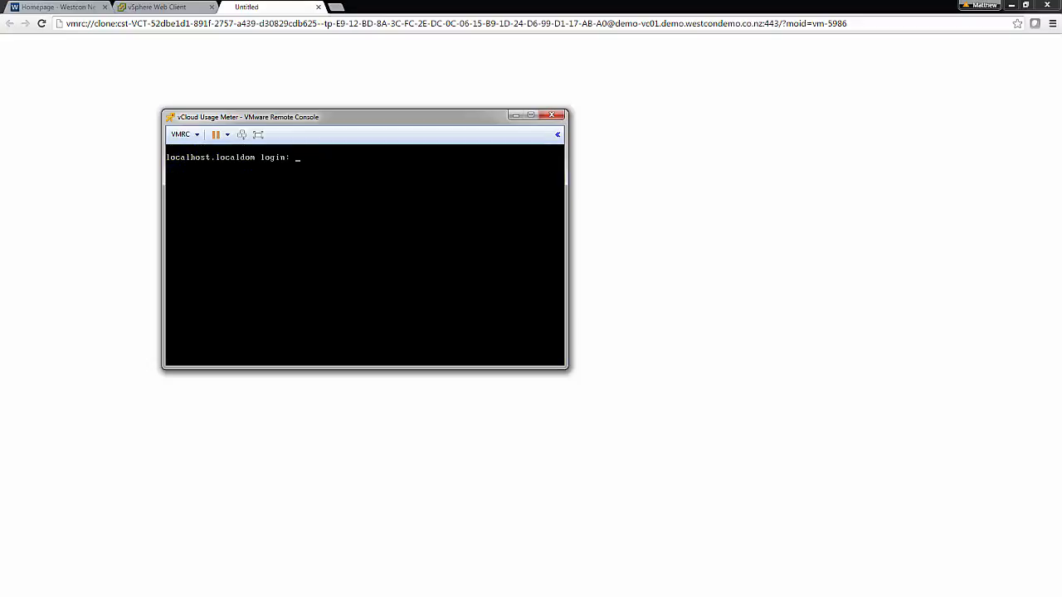
# Log in as root, set the webapp password with webpass and exit to the console menu.
pyautogui.write('r')
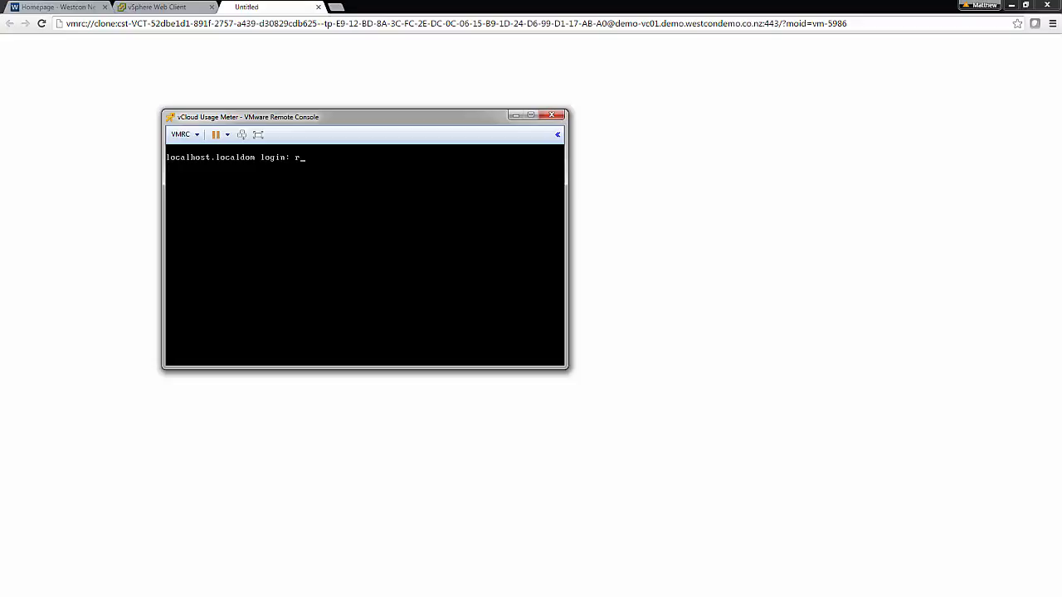
pyautogui.write('root')
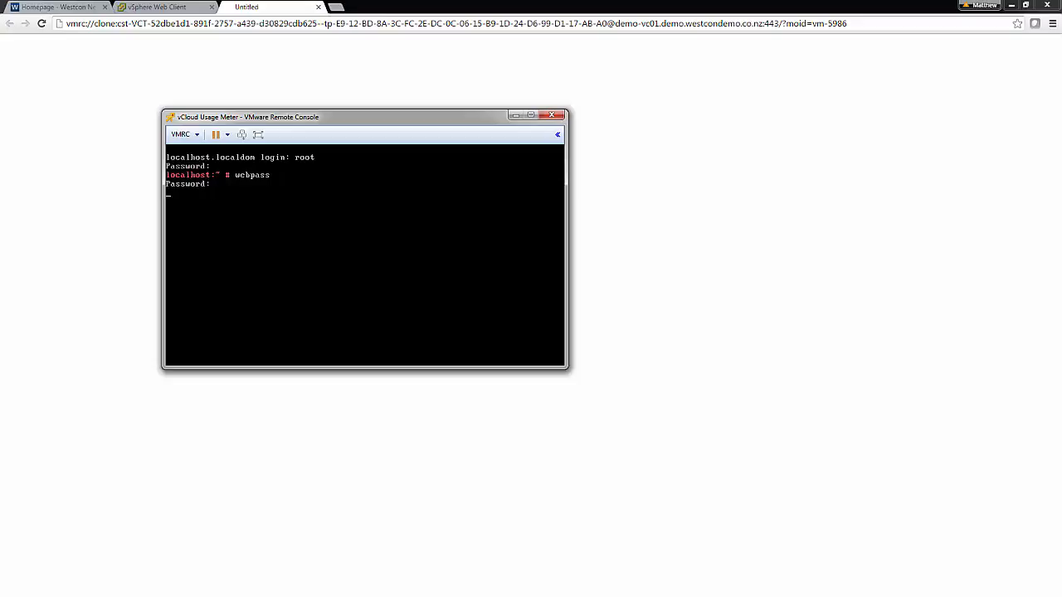
pyautogui.write('ex')
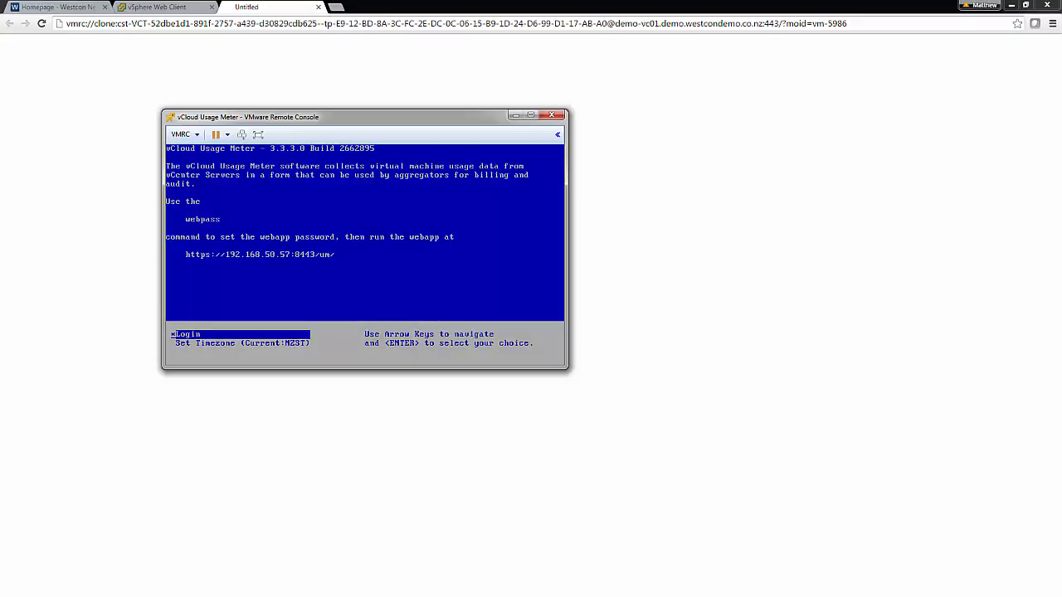
pyautogui.moveTo(241, 265)
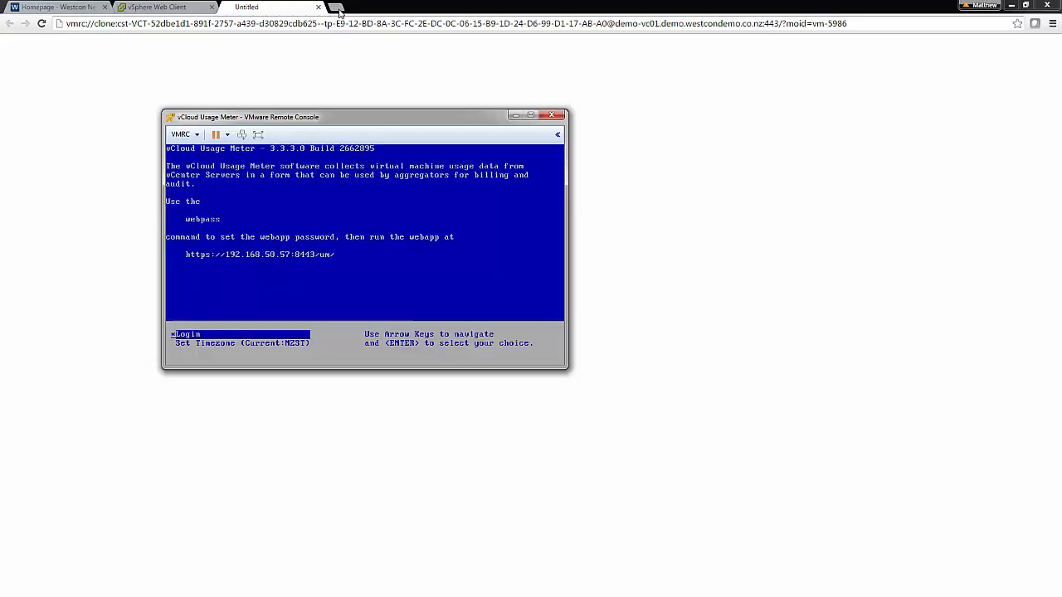
pyautogui.click(332, 7)
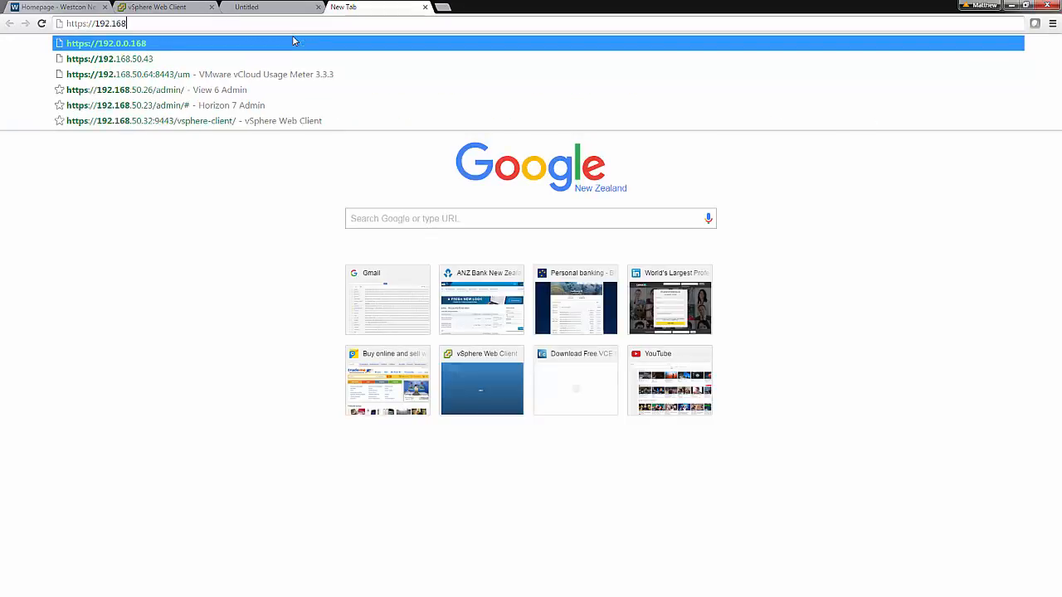
pyautogui.write('.50')
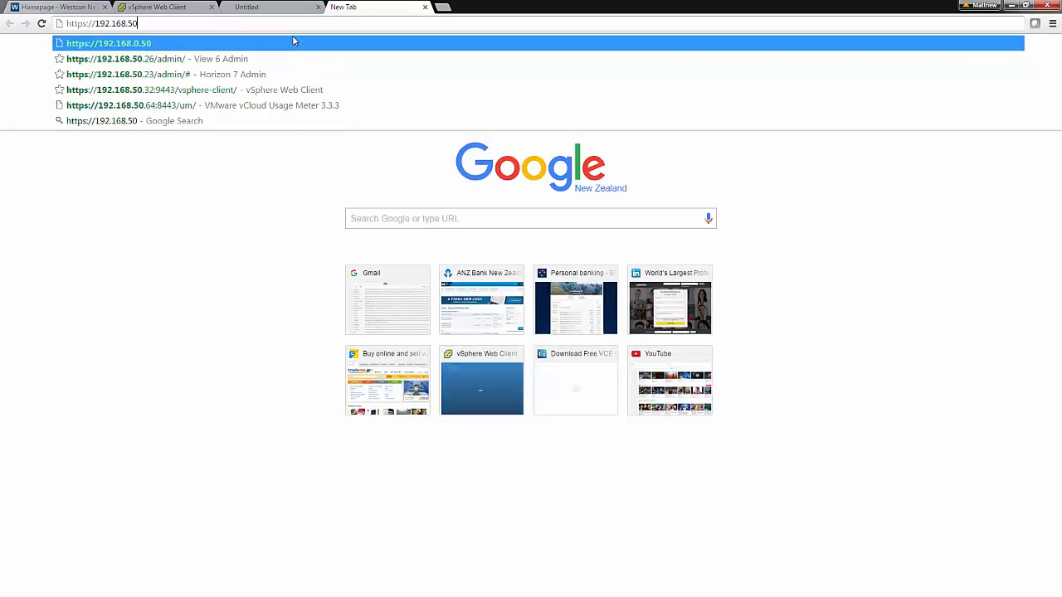
pyautogui.write('.57')
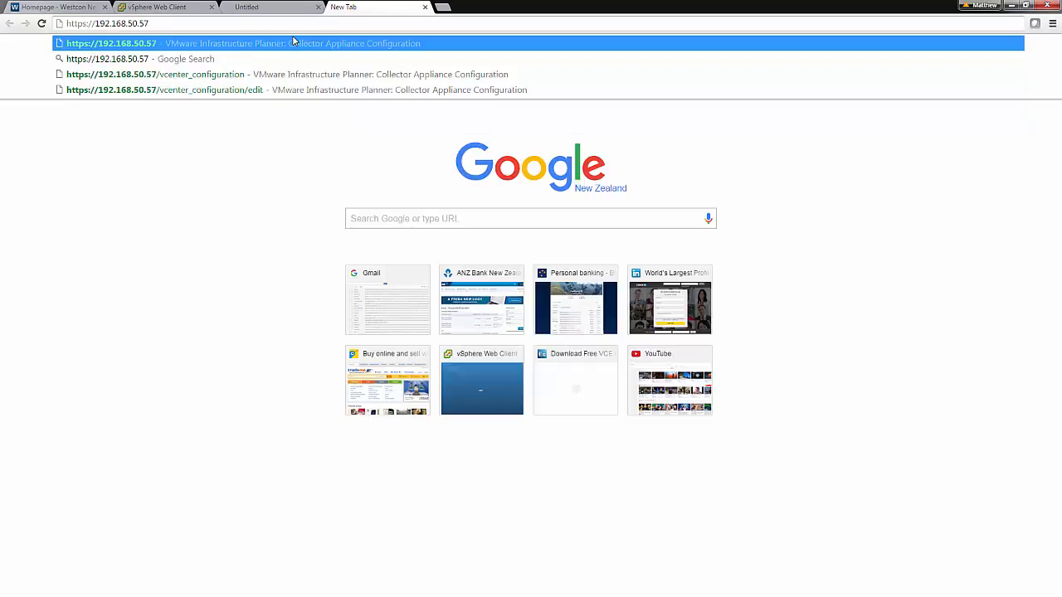
pyautogui.write(':8443')
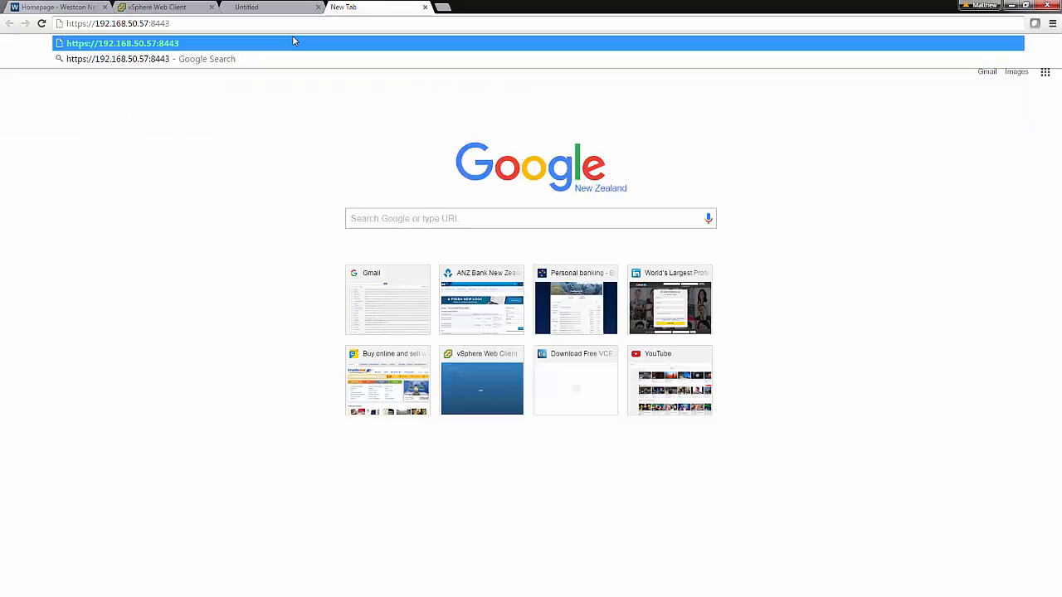
pyautogui.write('/um/')
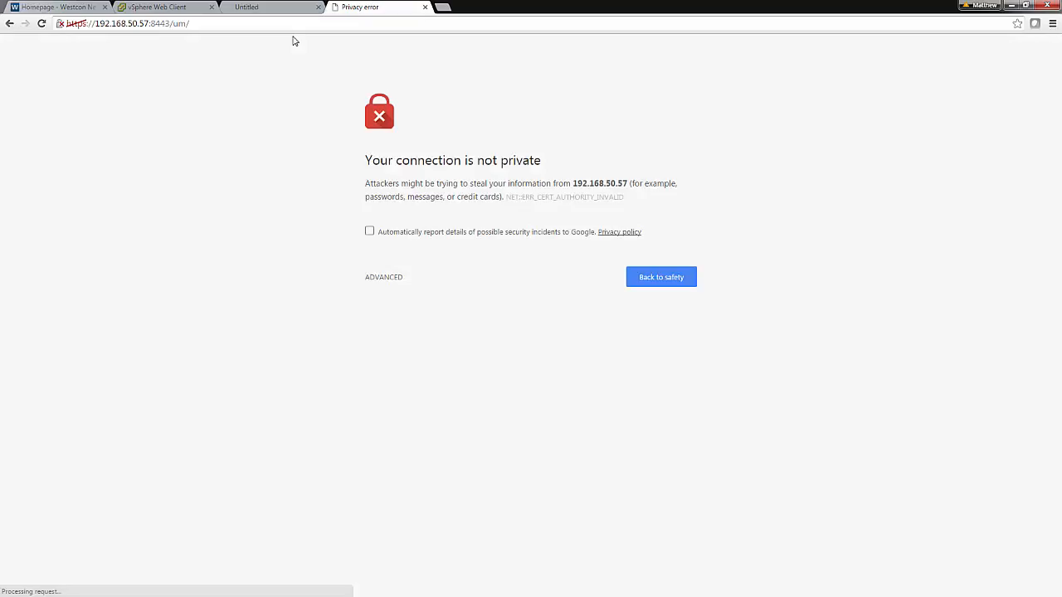
# Proceed past the untrusted-certificate warning to the Usage Meter login page.
pyautogui.click(383, 277)
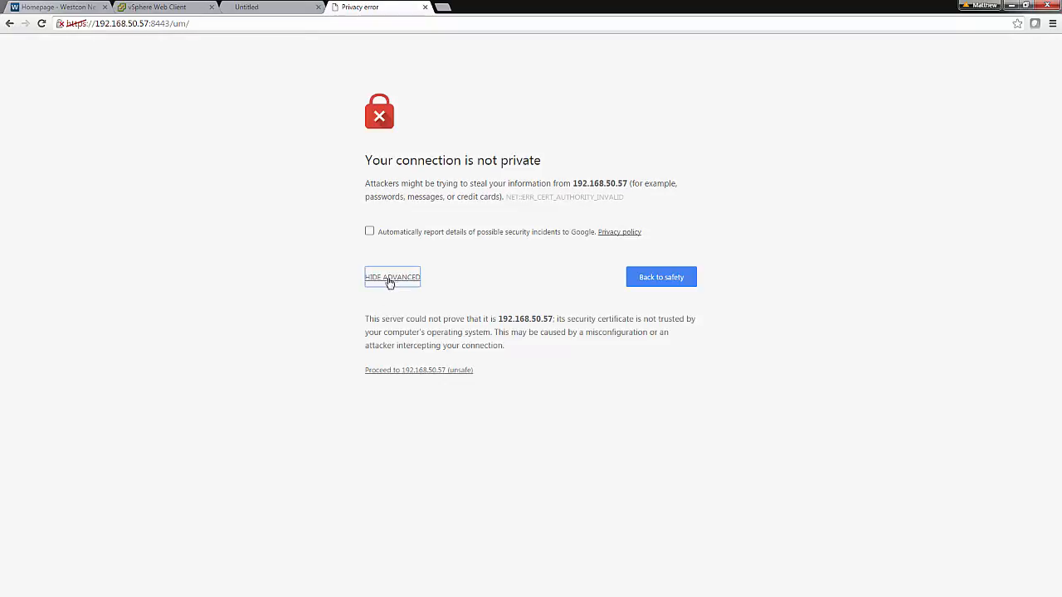
pyautogui.click(418, 370)
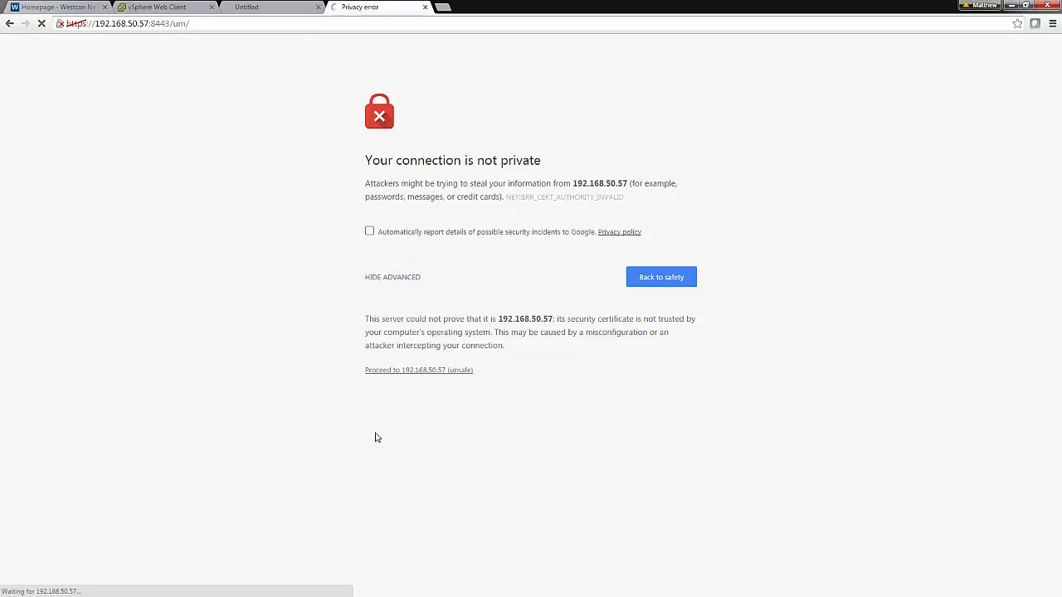
pyautogui.click(418, 370)
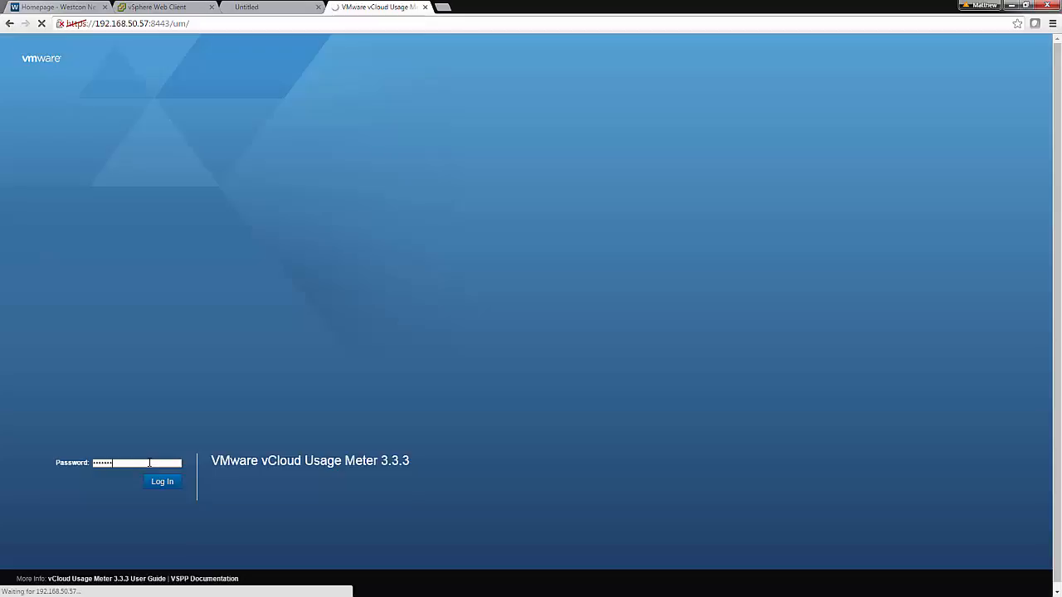
pyautogui.click(163, 481)
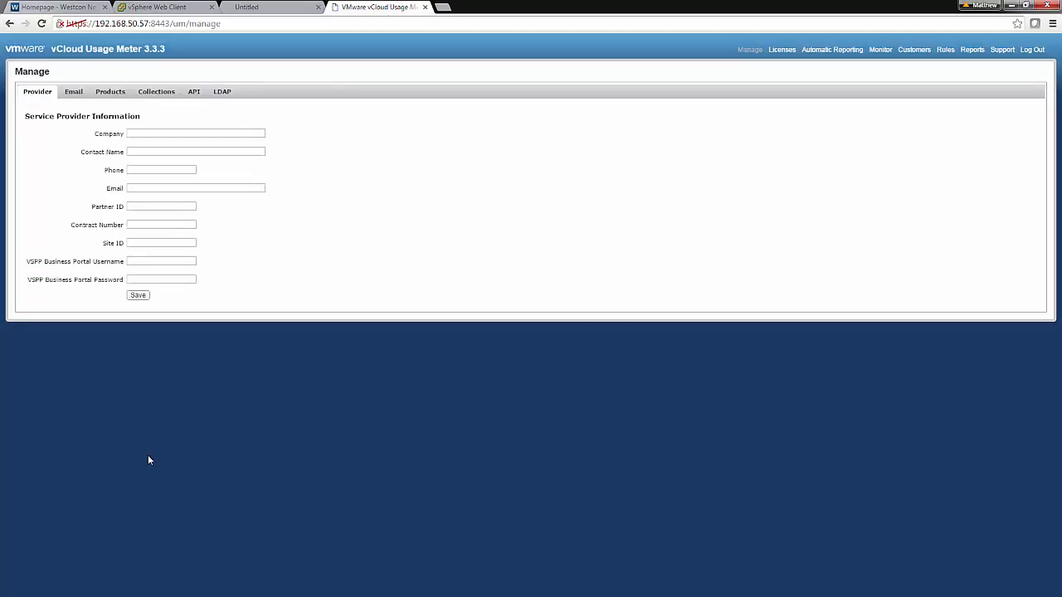
pyautogui.moveTo(152, 459)
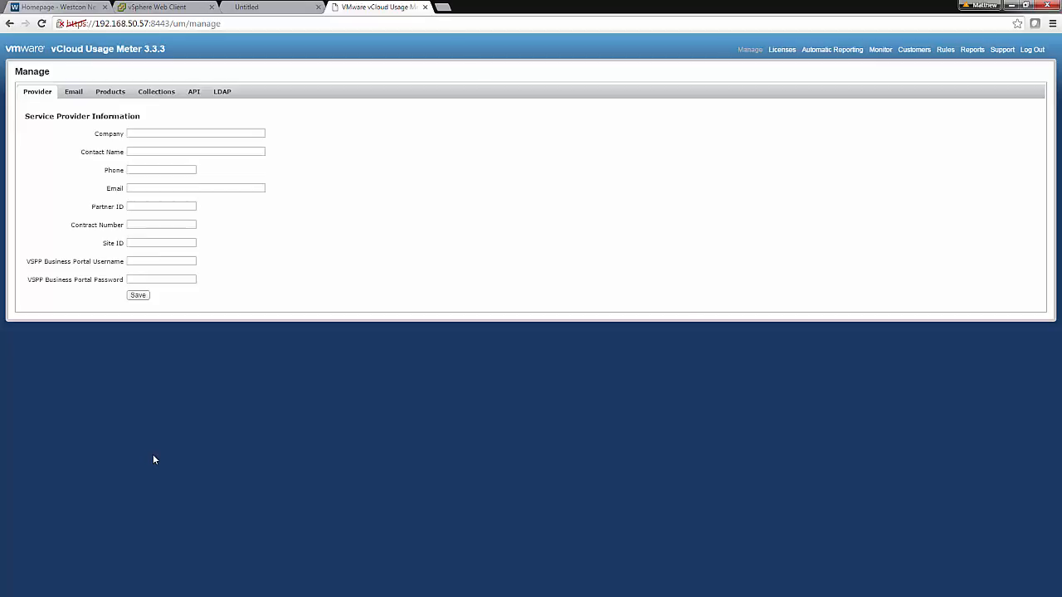
pyautogui.moveTo(162, 458)
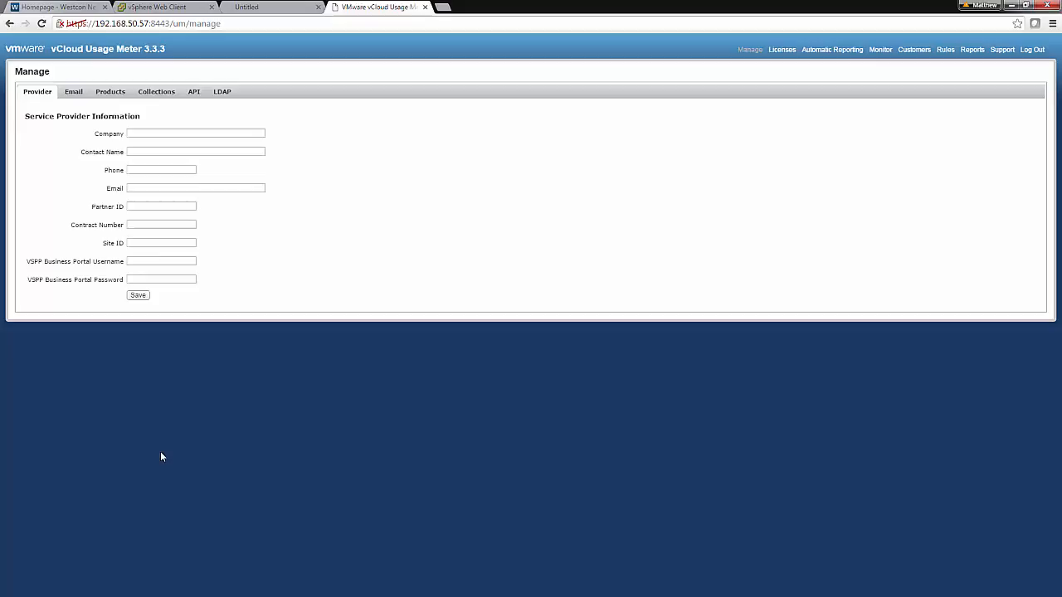
pyautogui.click(195, 133)
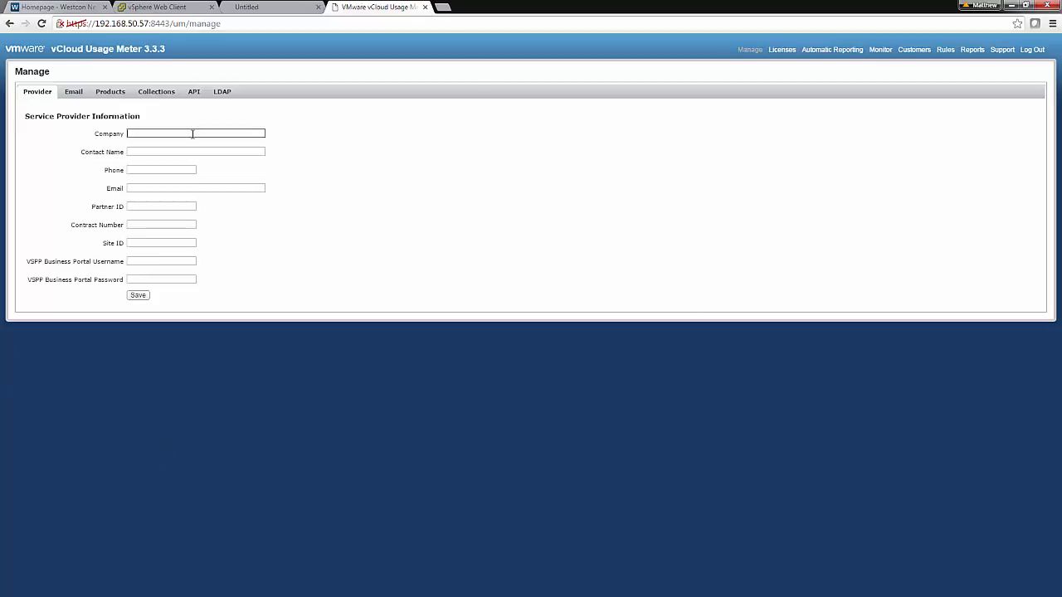
pyautogui.write('Westcon LEAP')
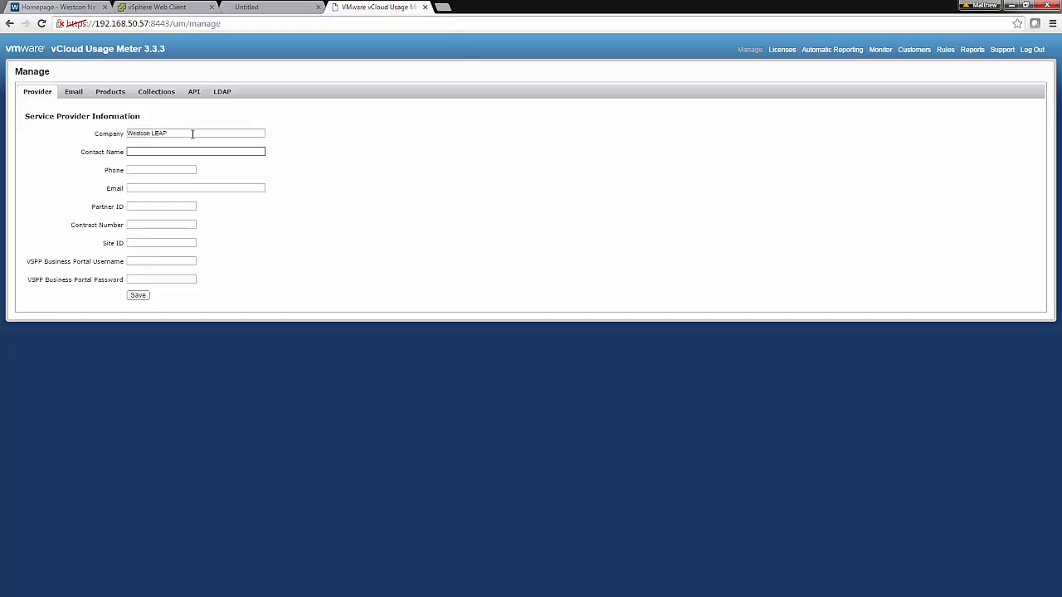
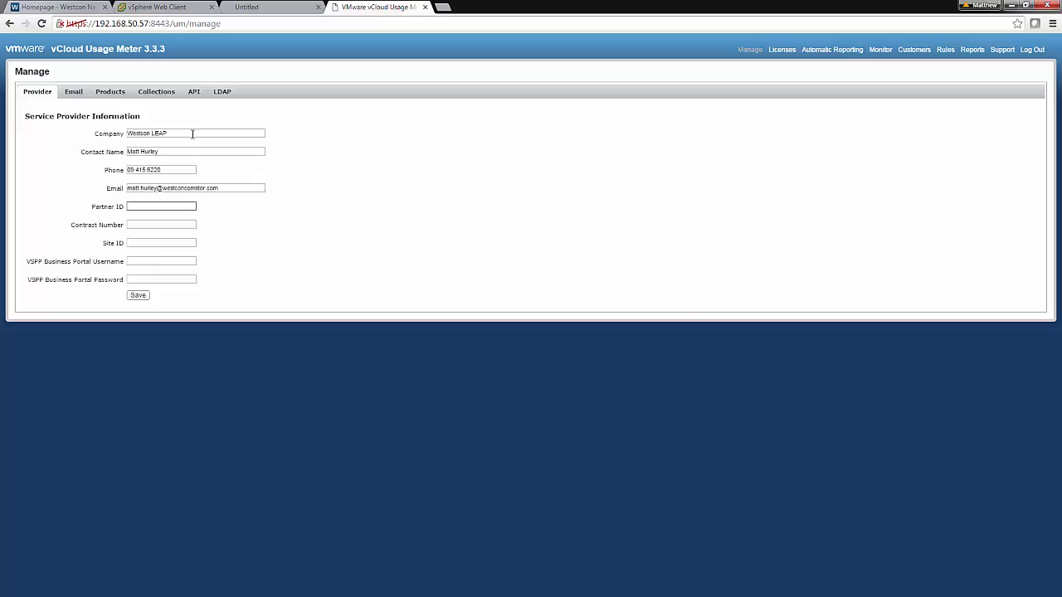
# Enter partner ID 12345, contract 67890 and site ID 1234, then save the provider details.
pyautogui.write('12345')
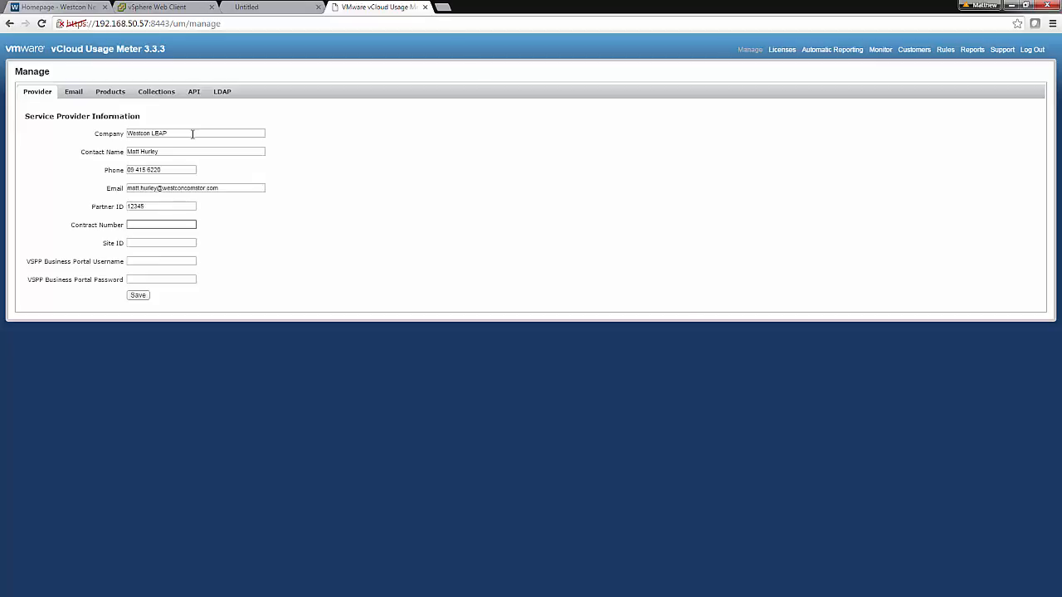
pyautogui.write('67890')
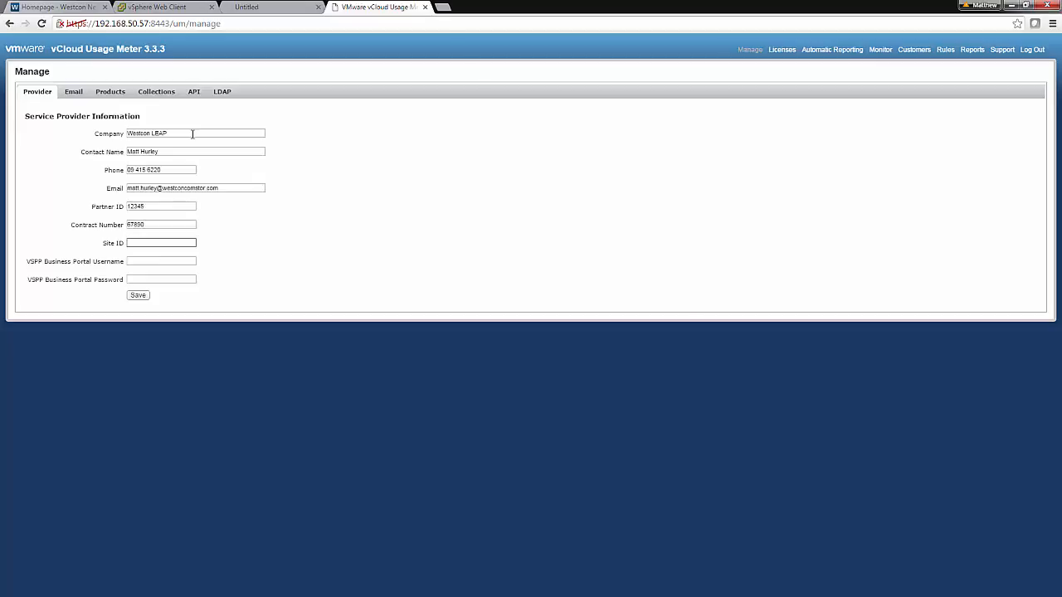
pyautogui.write('1234')
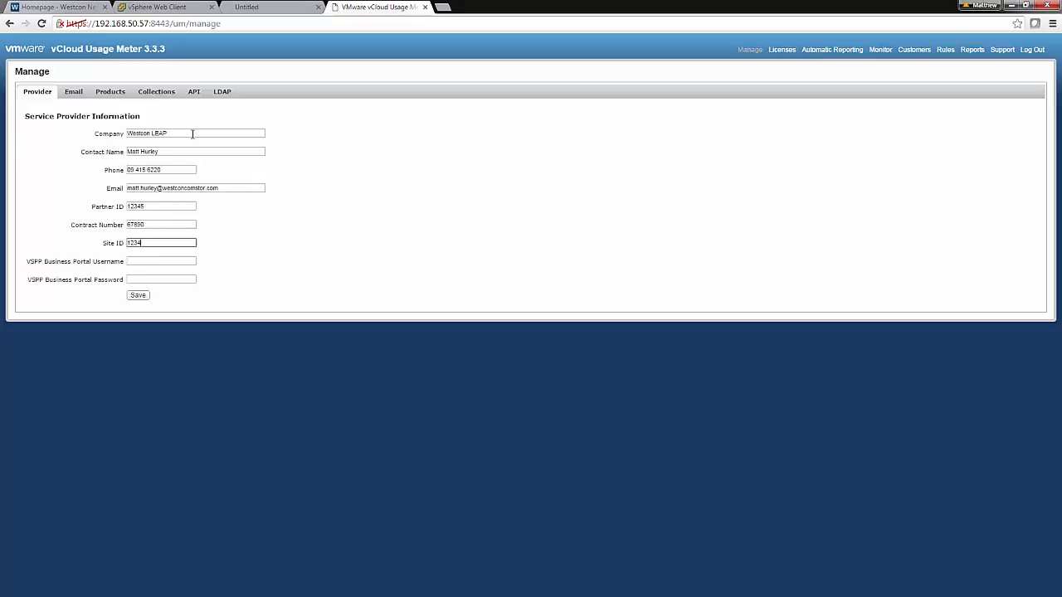
pyautogui.moveTo(141, 325)
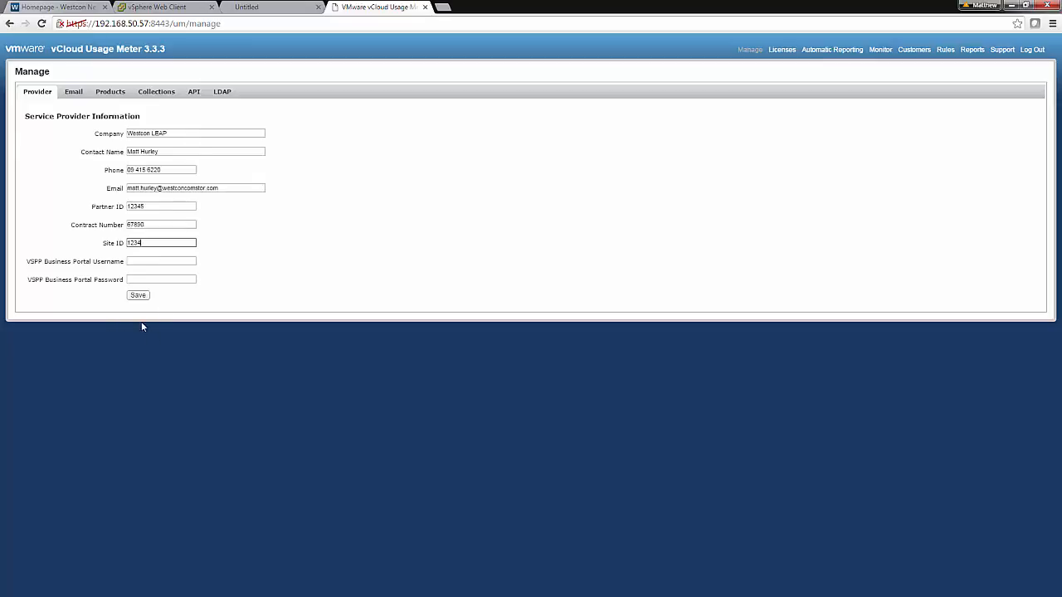
pyautogui.click(138, 296)
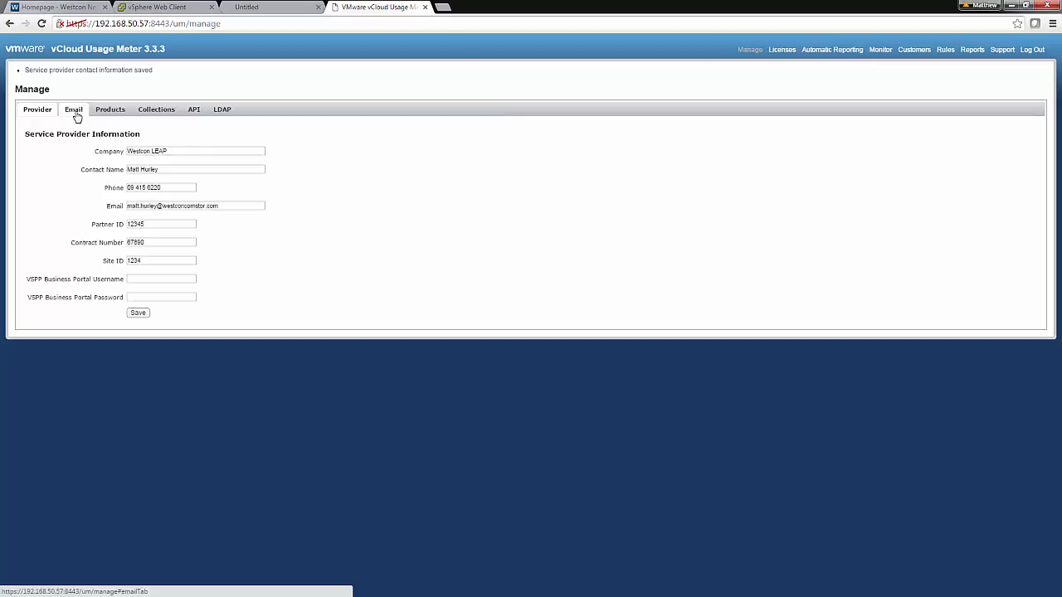
# Save the outgoing mail server 192.168.50.20 on port 25.
pyautogui.click(73, 109)
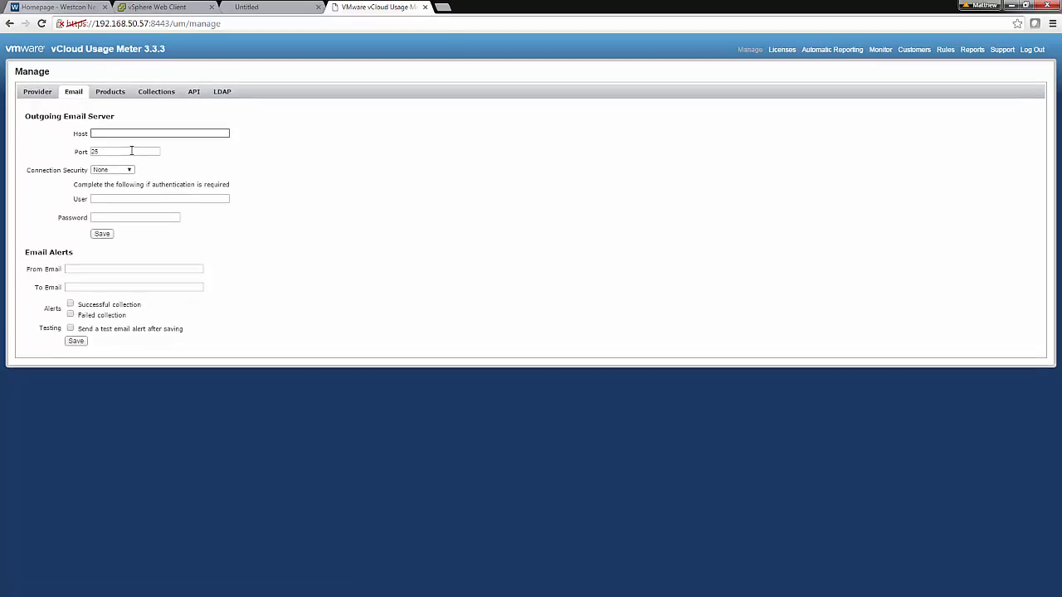
pyautogui.write('192.168.50.')
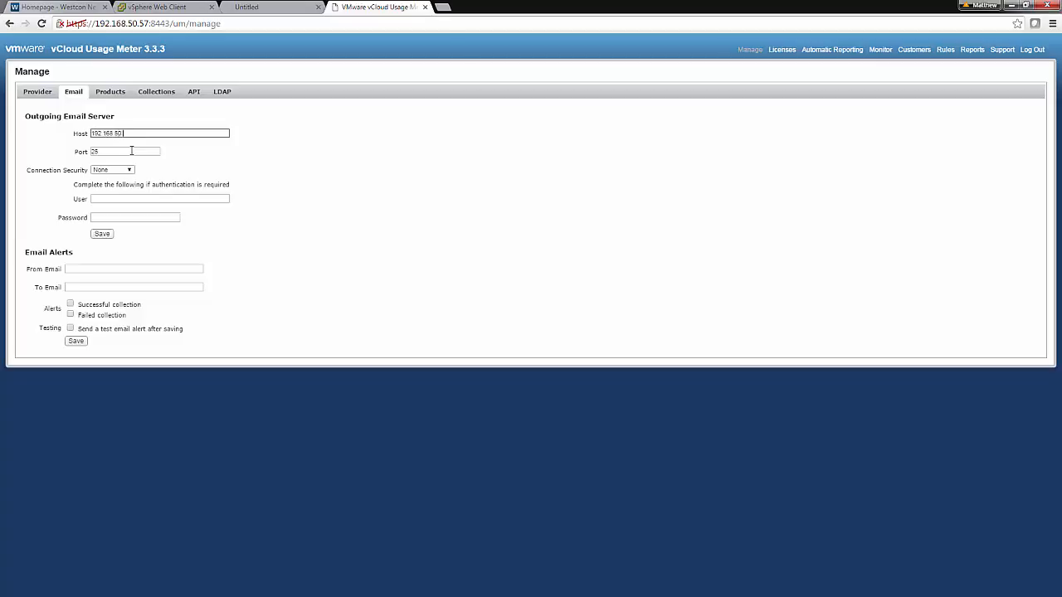
pyautogui.click(101, 234)
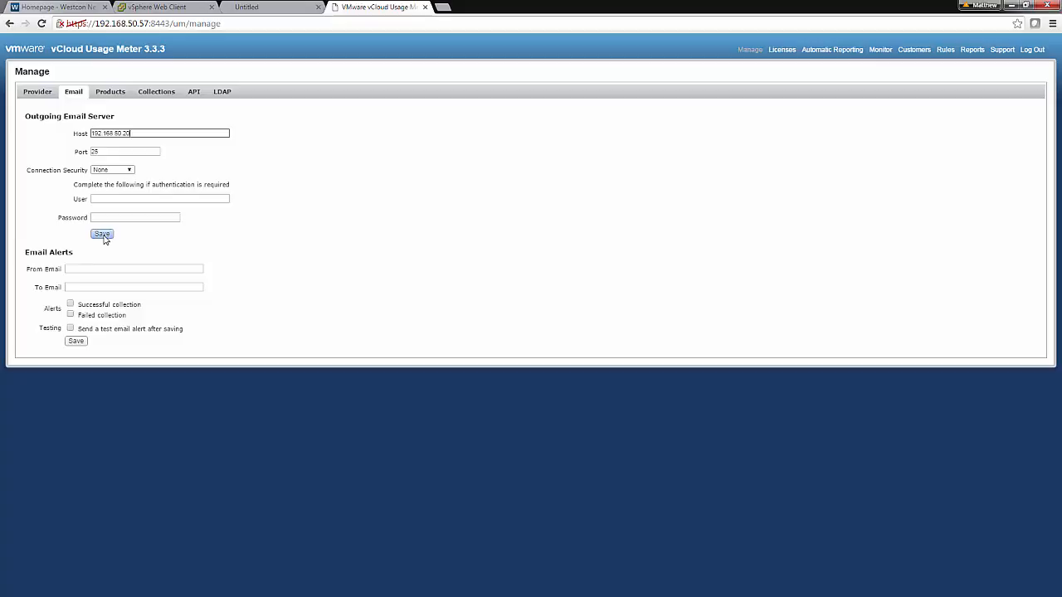
pyautogui.click(103, 234)
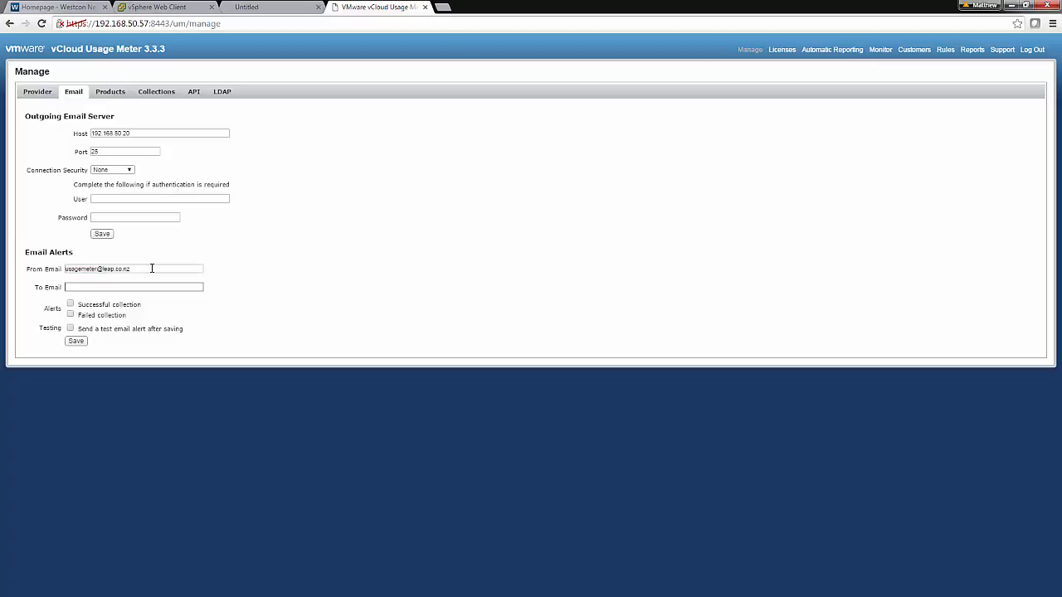
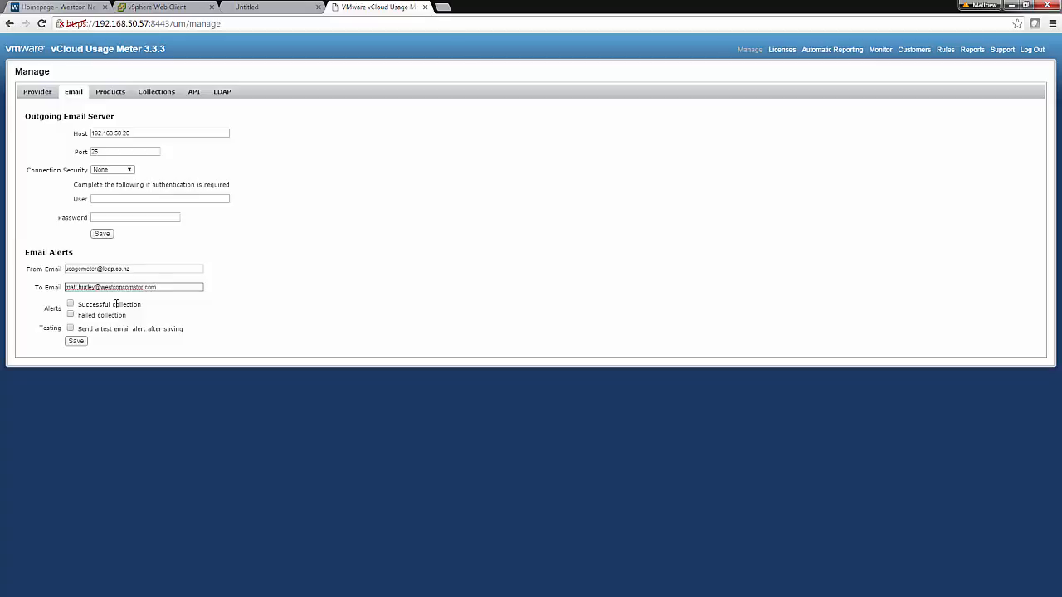
pyautogui.click(76, 342)
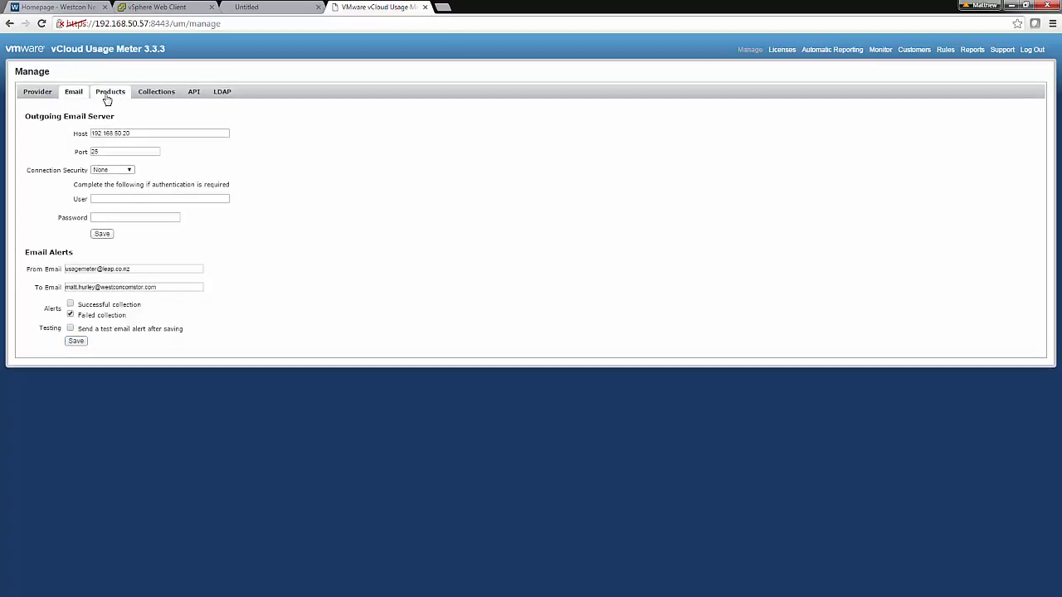
# Add a vCenter Server product at 192.168.50.32 with the demo administrator account.
pyautogui.click(109, 91)
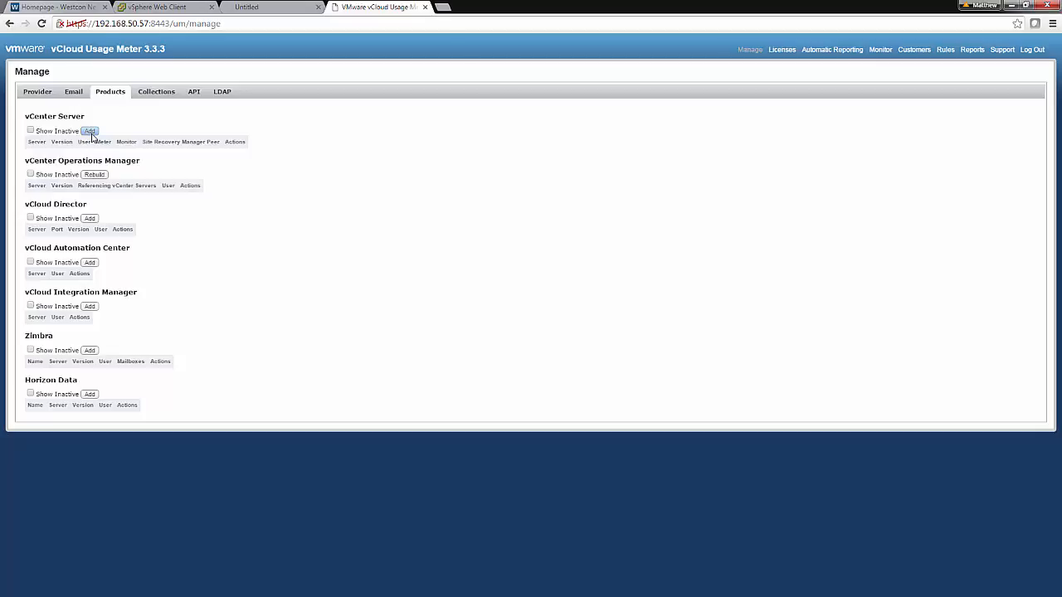
pyautogui.click(90, 131)
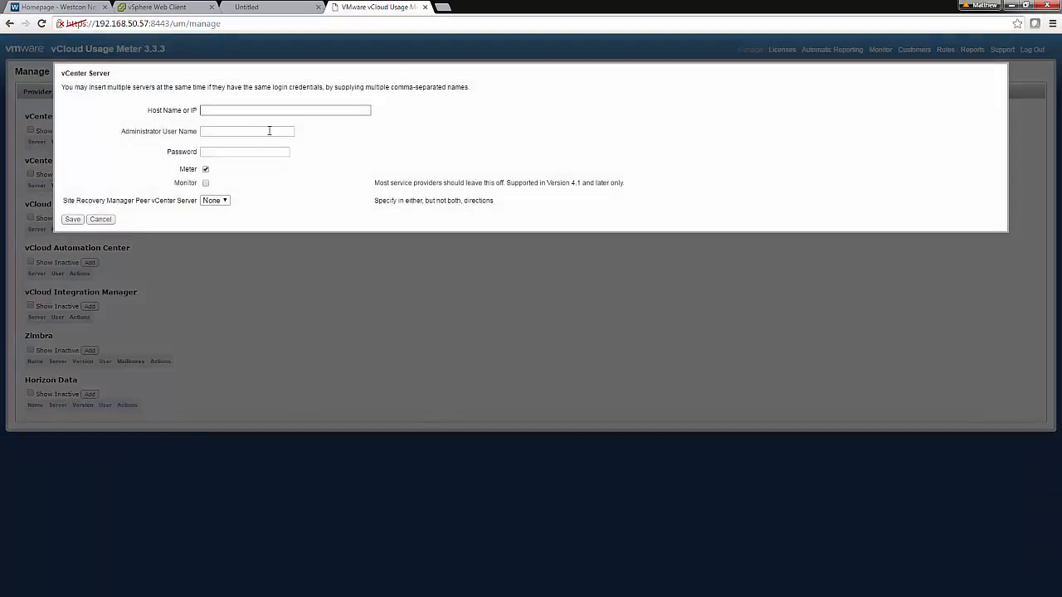
pyautogui.write('192.168.50')
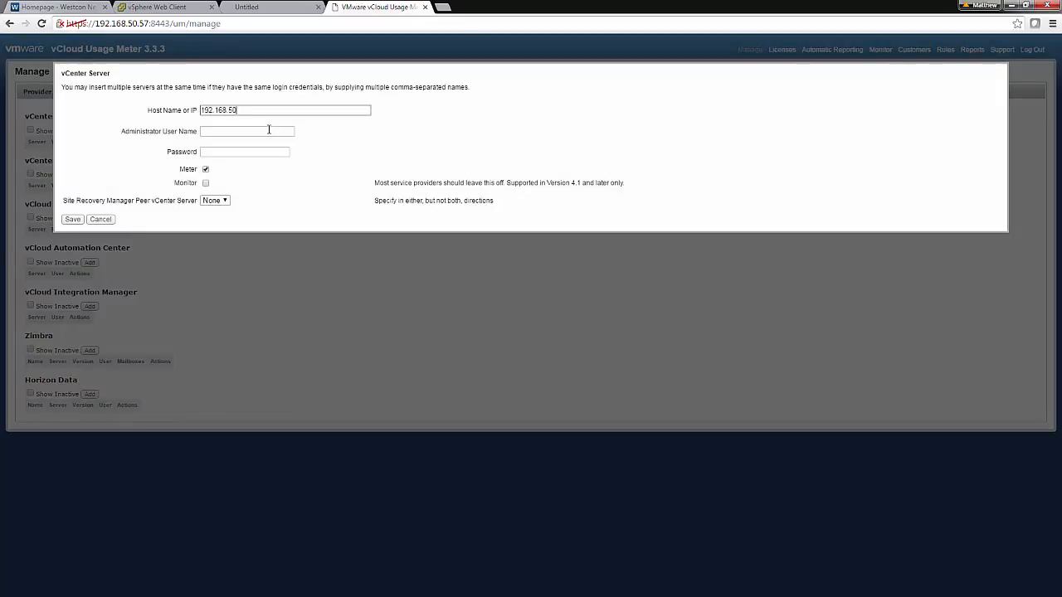
pyautogui.write('32')
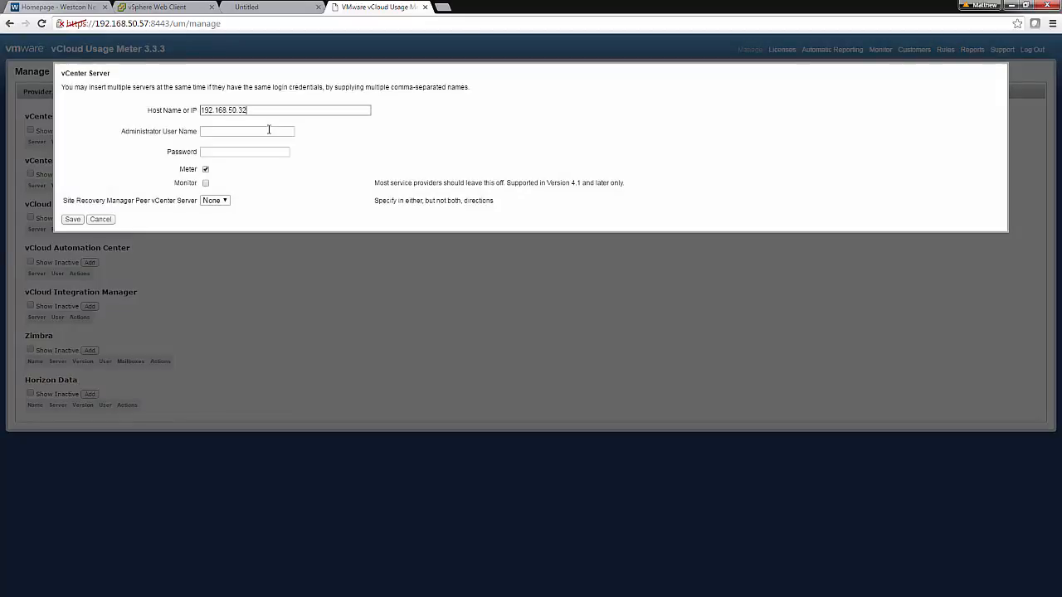
pyautogui.click(246, 131)
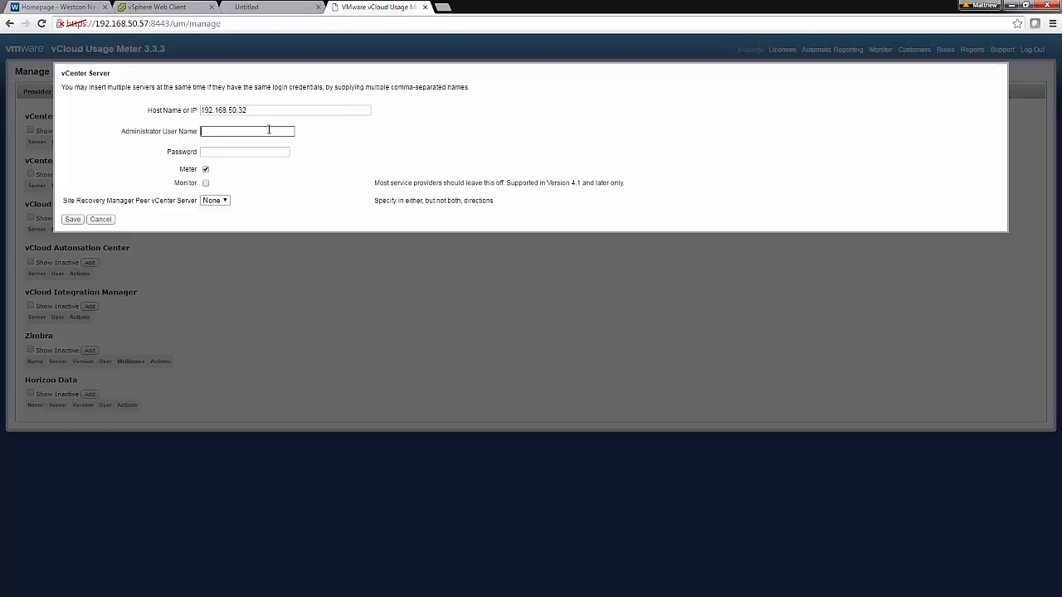
pyautogui.write('demo\\administrator')
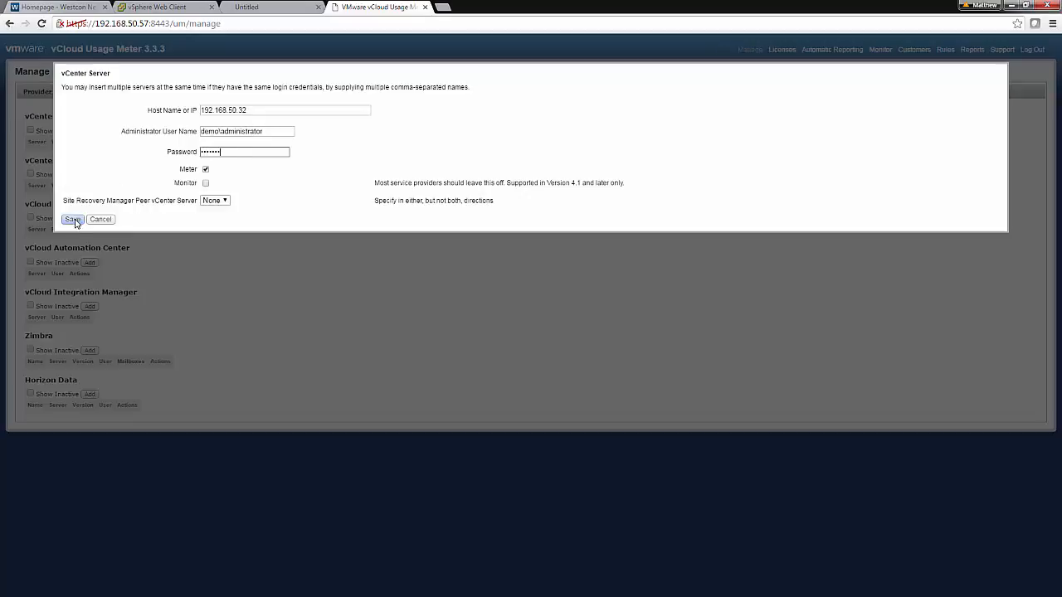
# Save the vCenter connection and accept its server certificate.
pyautogui.click(73, 219)
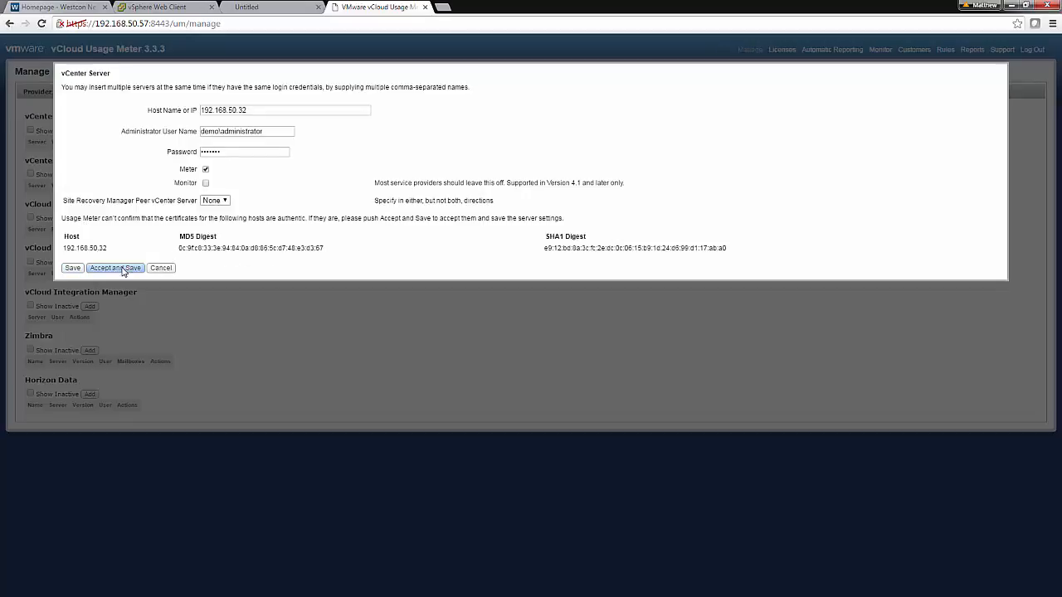
pyautogui.click(115, 267)
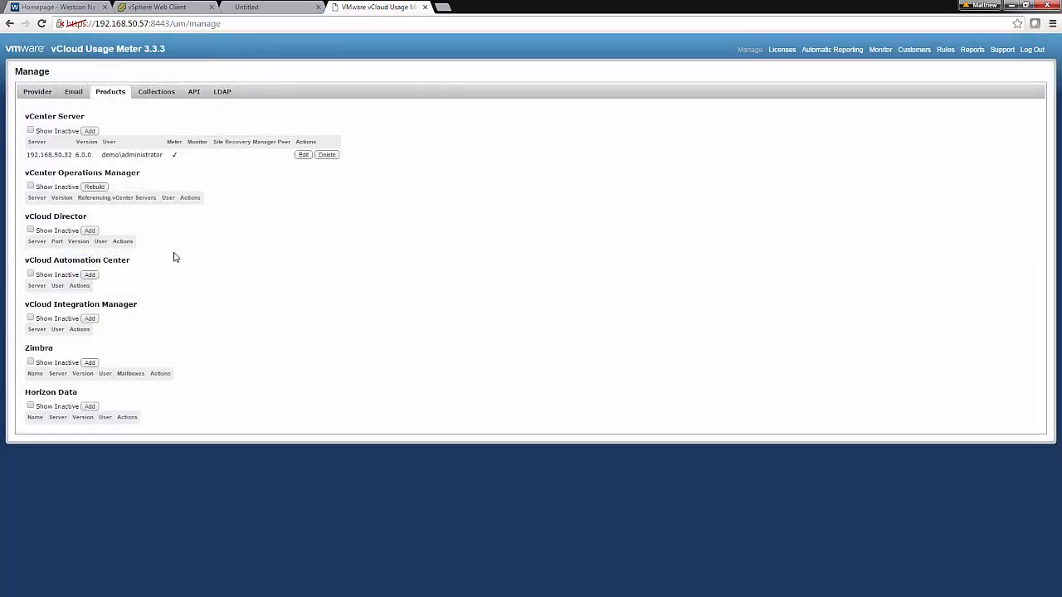
pyautogui.moveTo(800, 60)
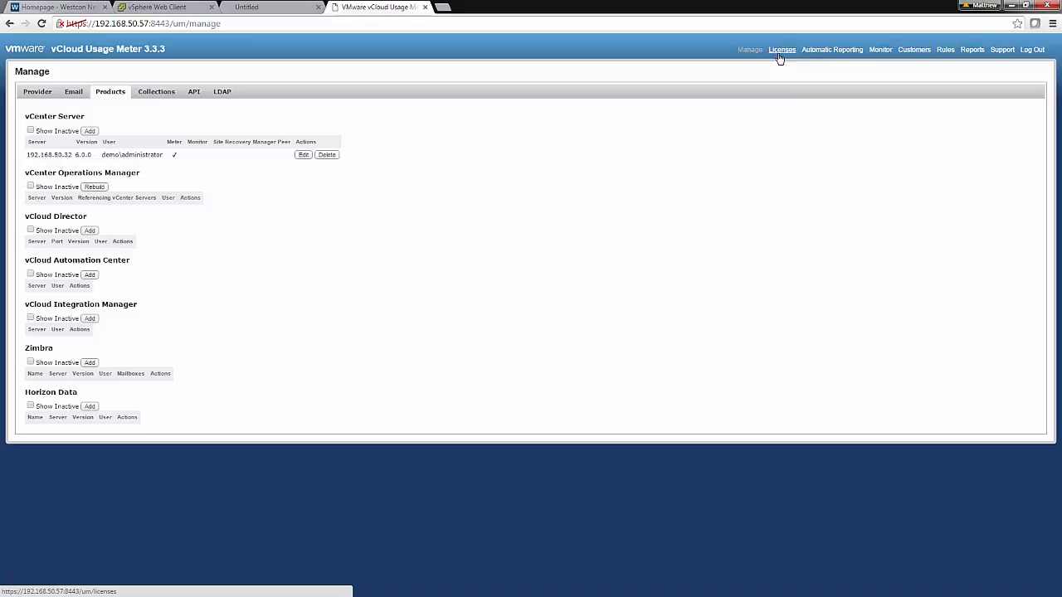
pyautogui.moveTo(783, 56)
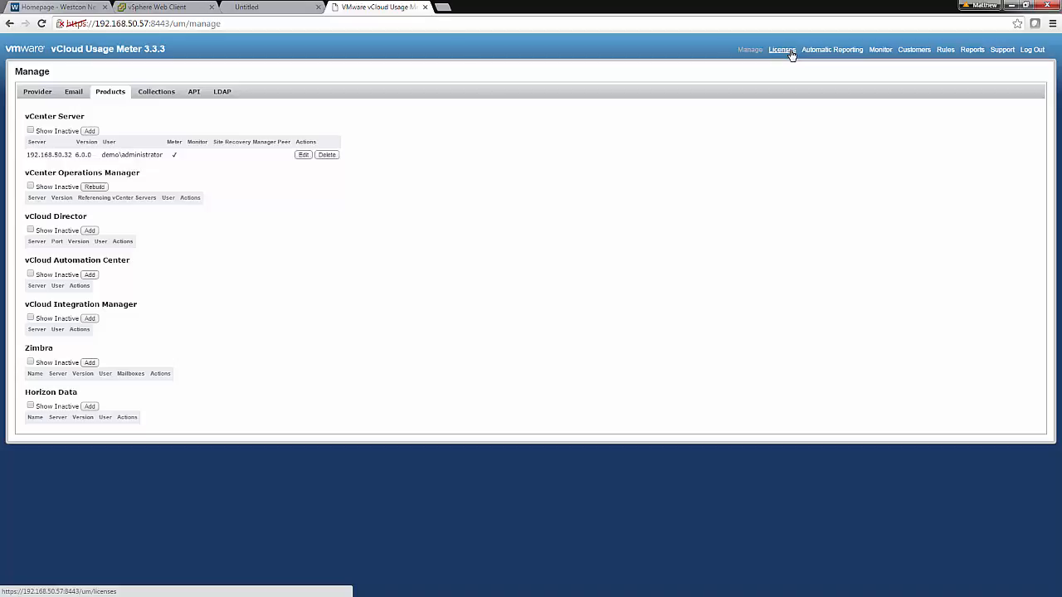
pyautogui.moveTo(831, 50)
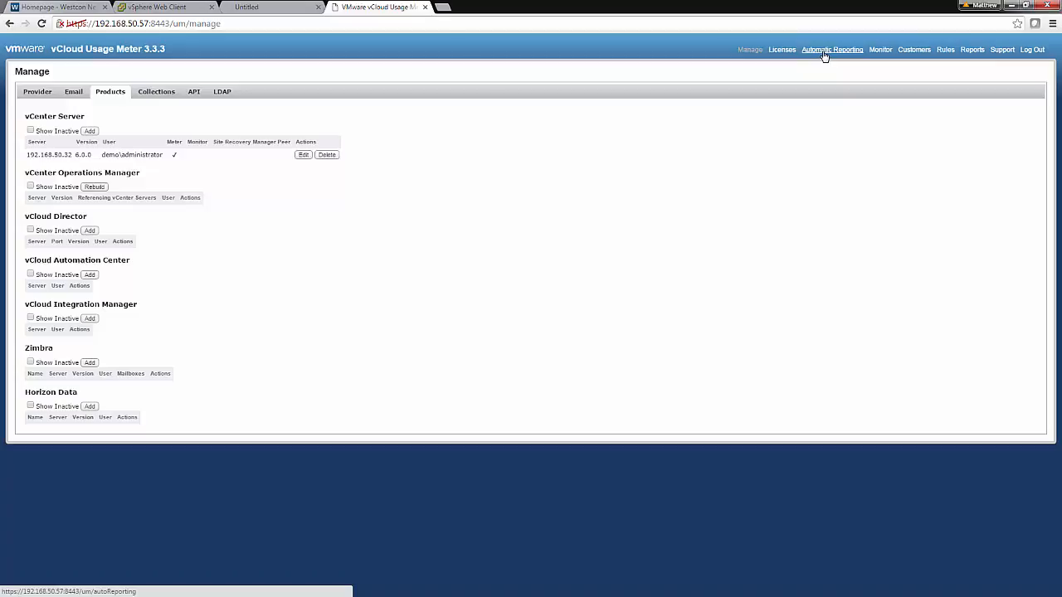
pyautogui.moveTo(824, 57)
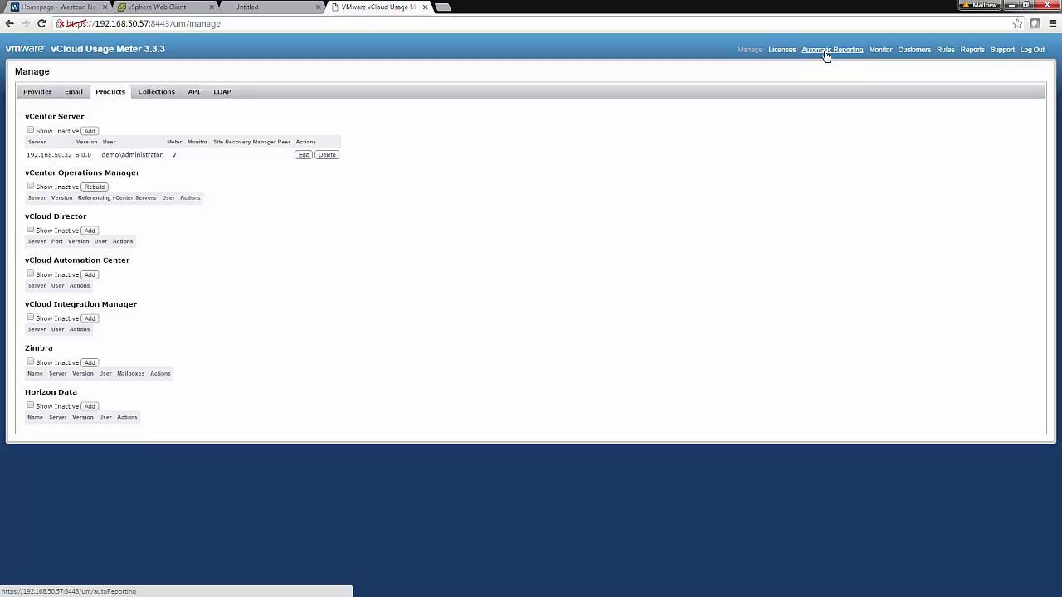
# Switch to the Automatic Reporting page from the top navigation bar.
pyautogui.click(831, 50)
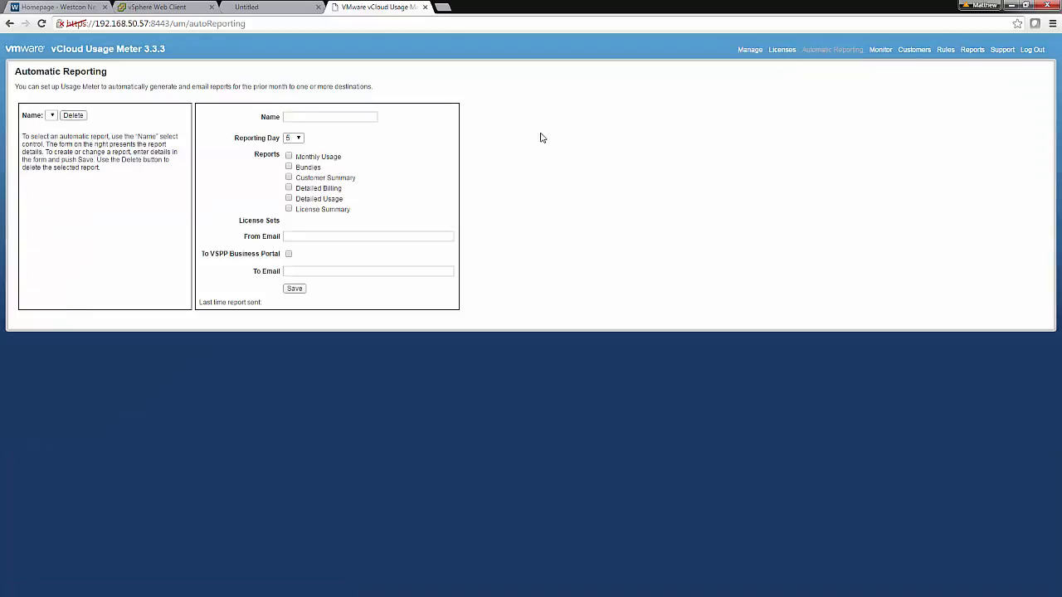
# Name the report Westcon_Monthly and set its reporting day to 1.
pyautogui.click(328, 116)
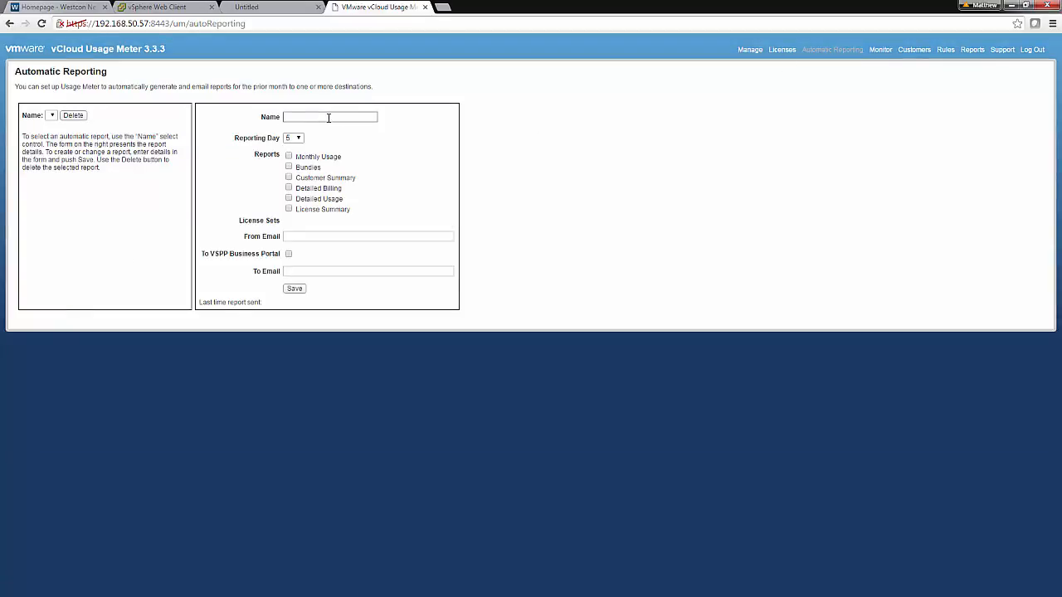
pyautogui.write('W')
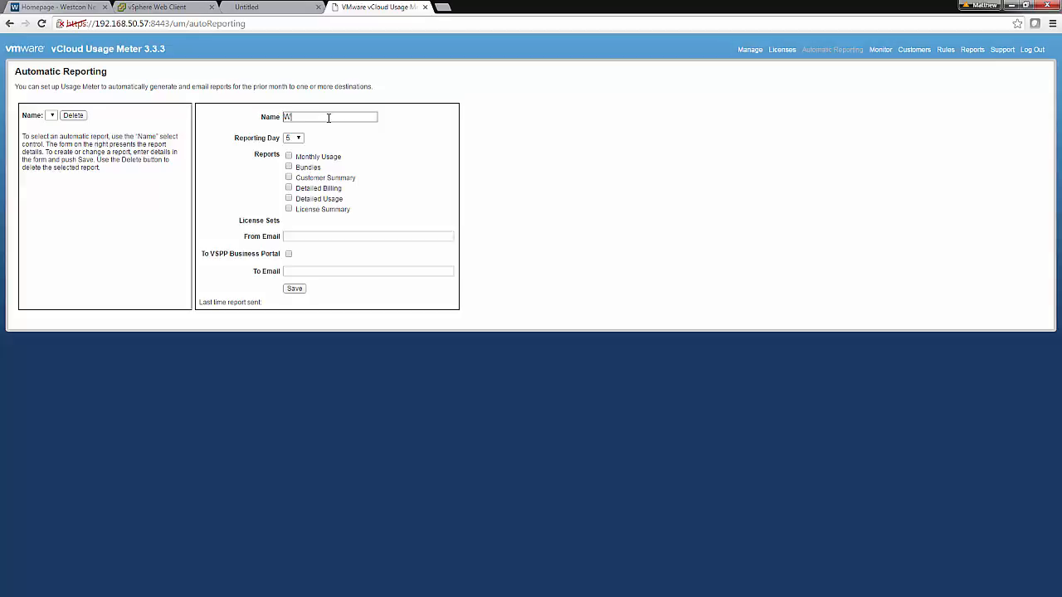
pyautogui.write('Westcon')
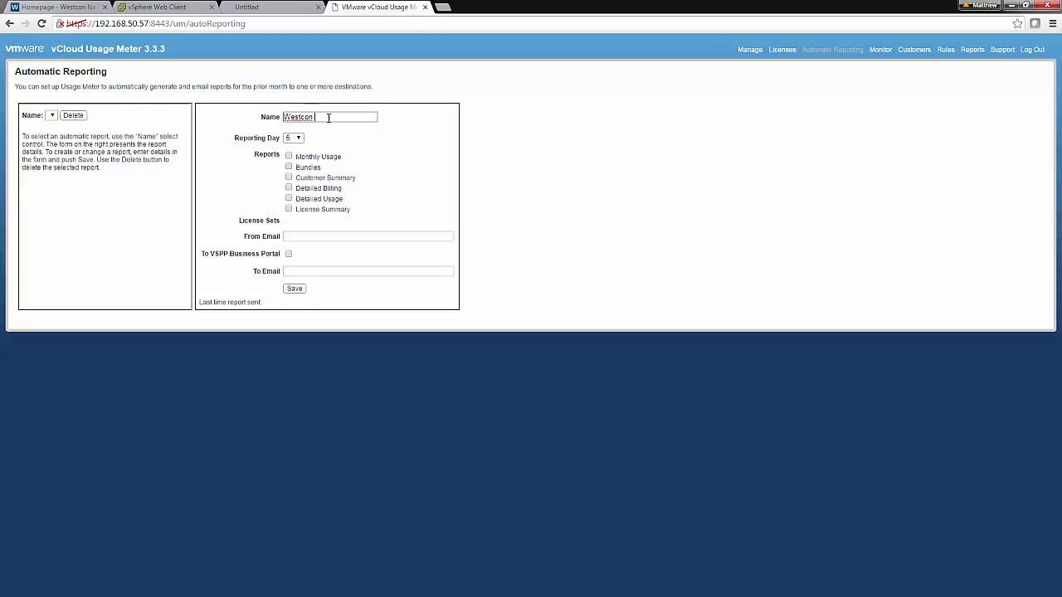
pyautogui.write('_Monthly')
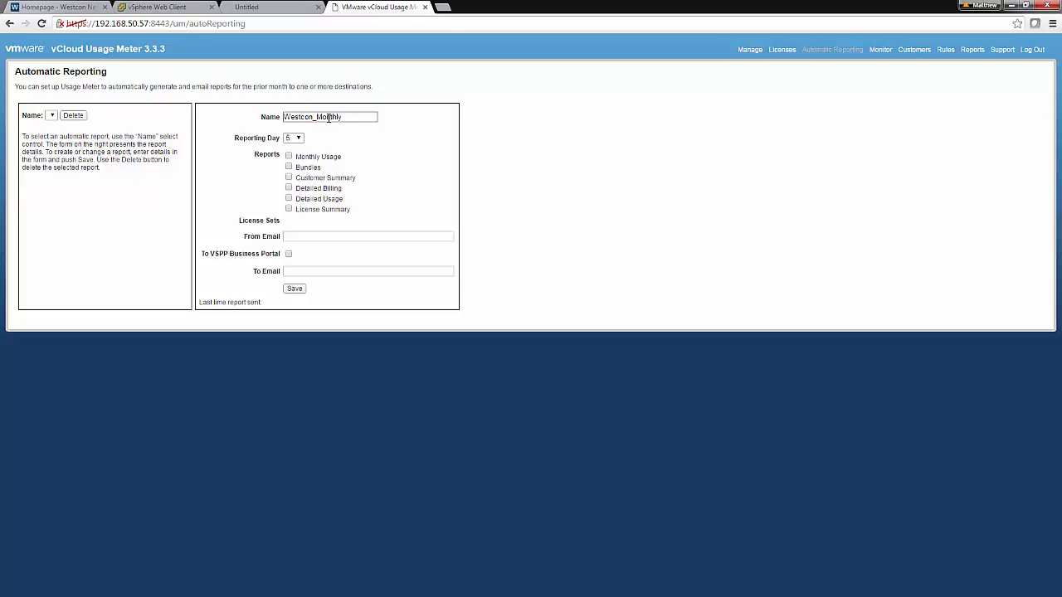
pyautogui.click(292, 138)
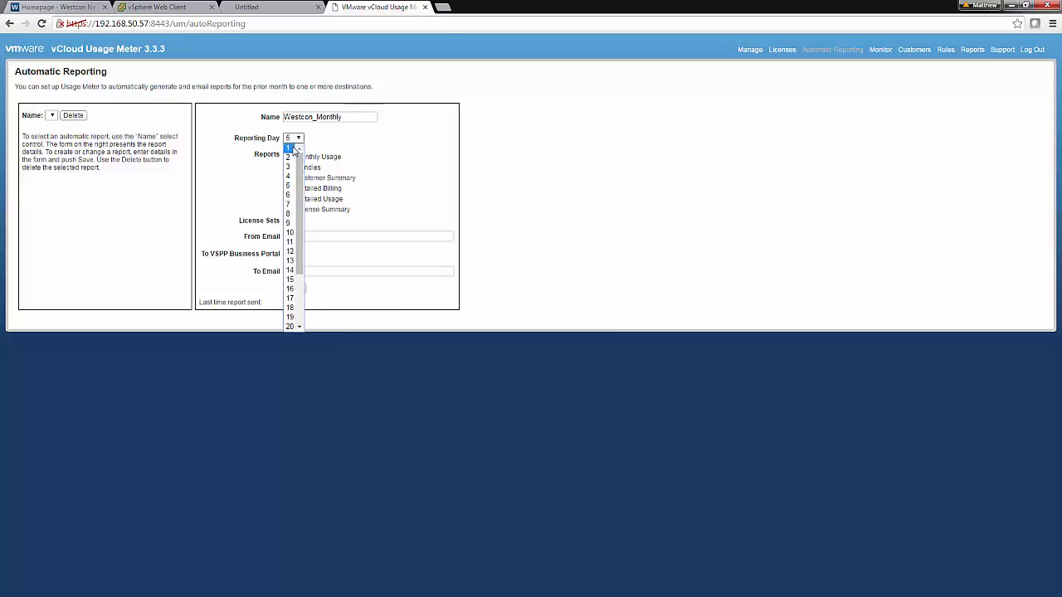
pyautogui.click(289, 148)
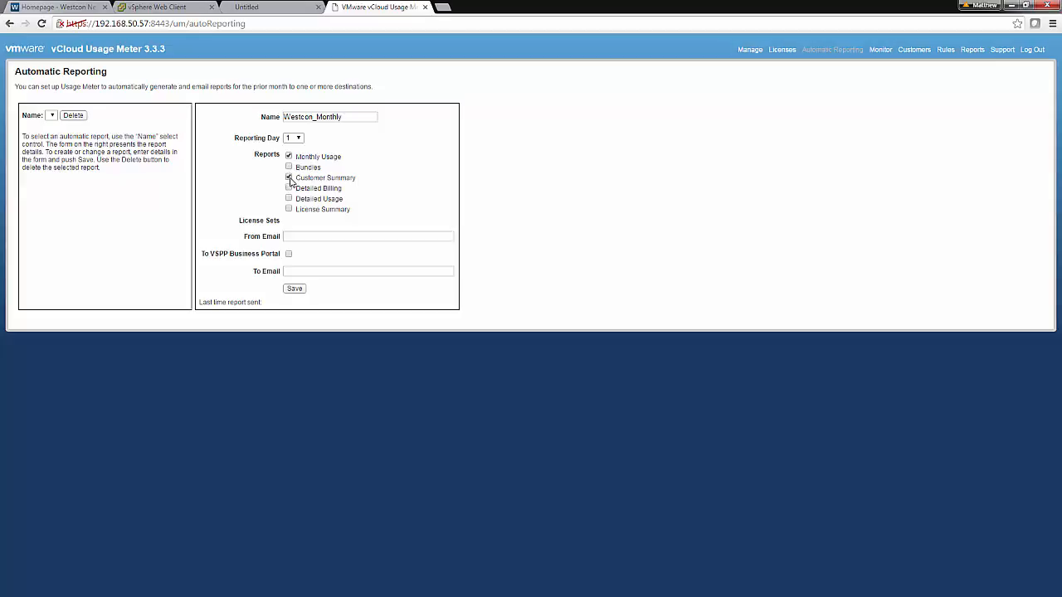
# Include Detailed Billing and License Summary reports and enter the usage-meter sender address.
pyautogui.click(288, 178)
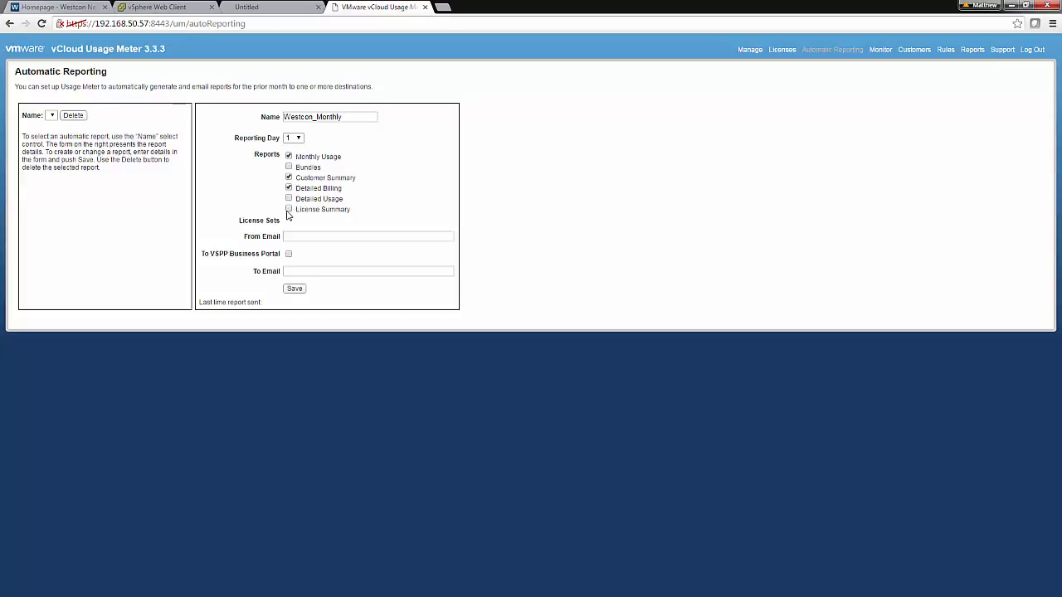
pyautogui.click(288, 209)
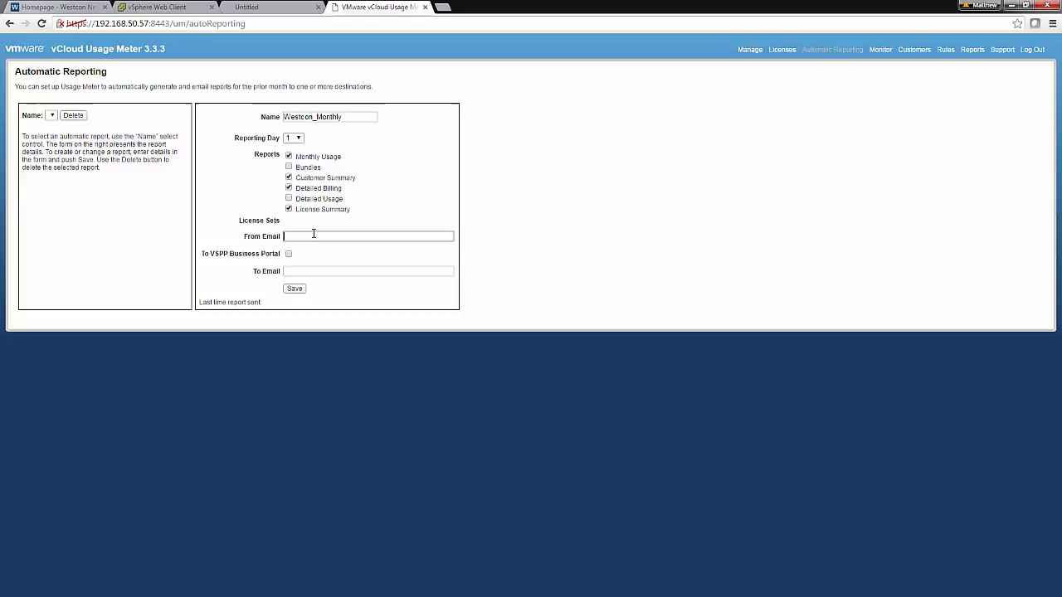
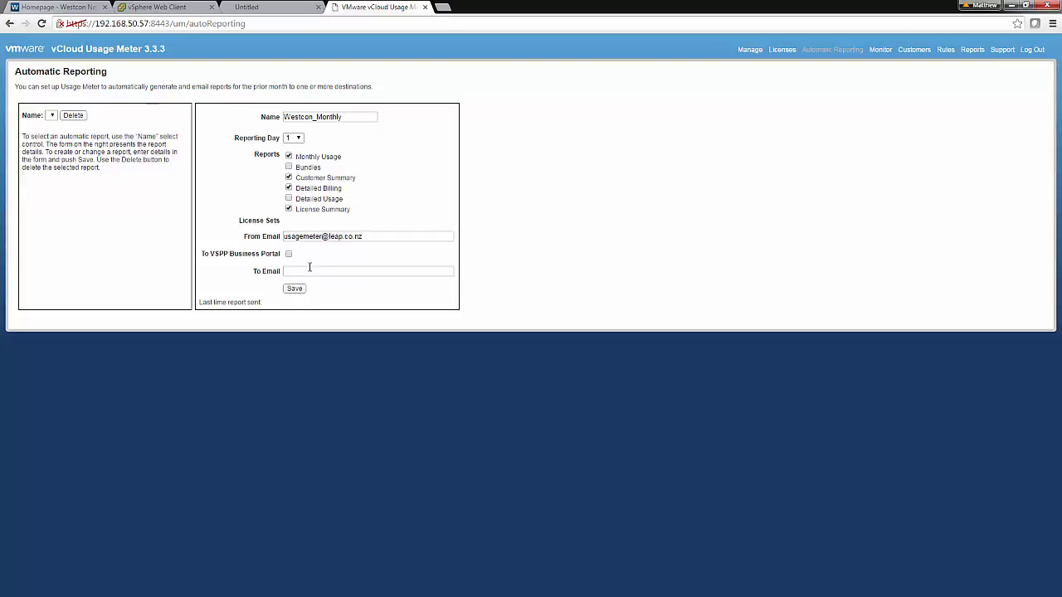
pyautogui.click(368, 272)
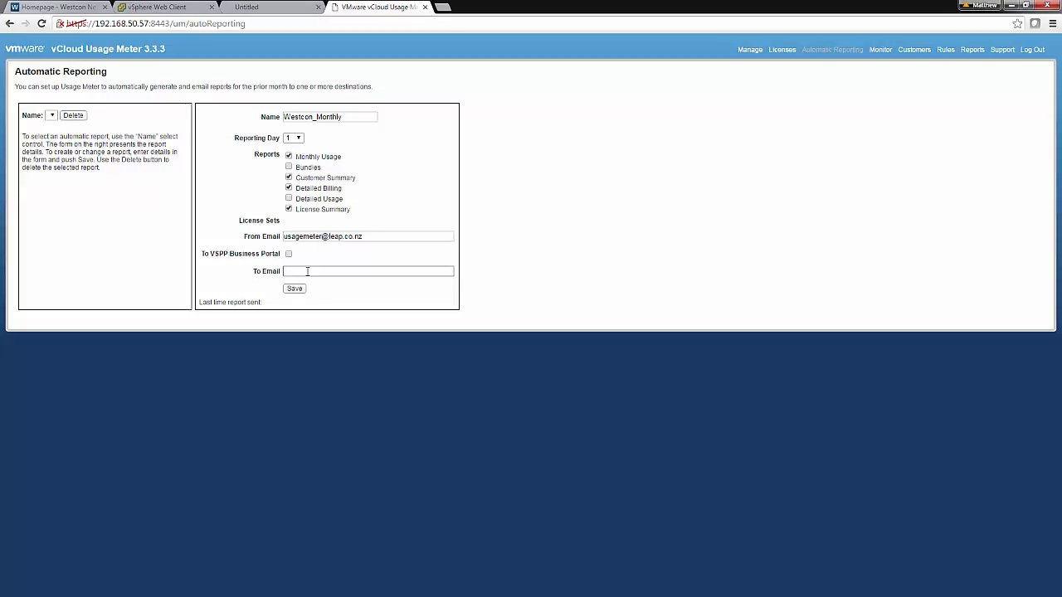
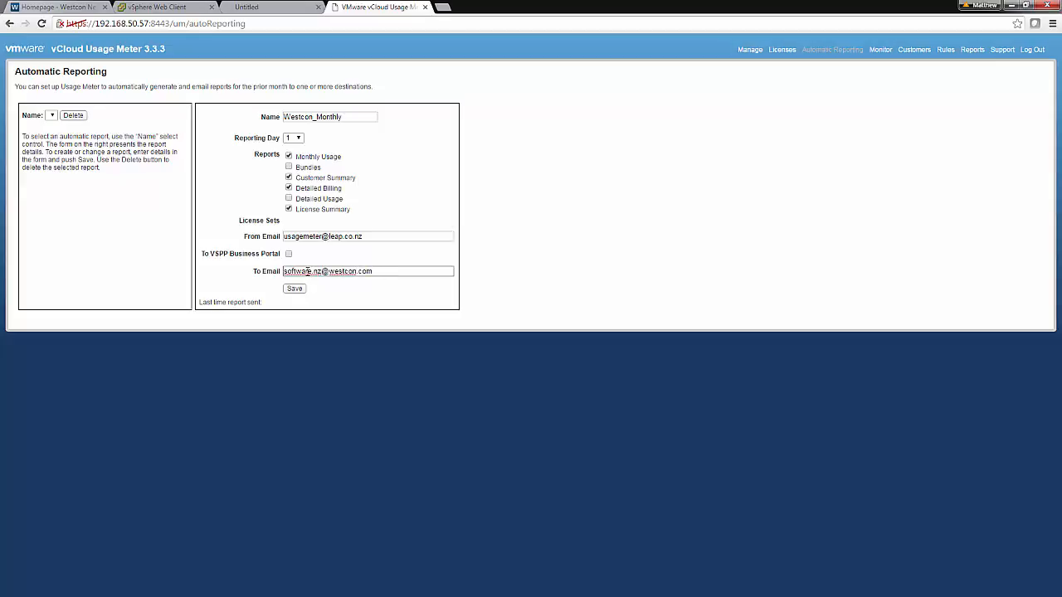
pyautogui.click(369, 272)
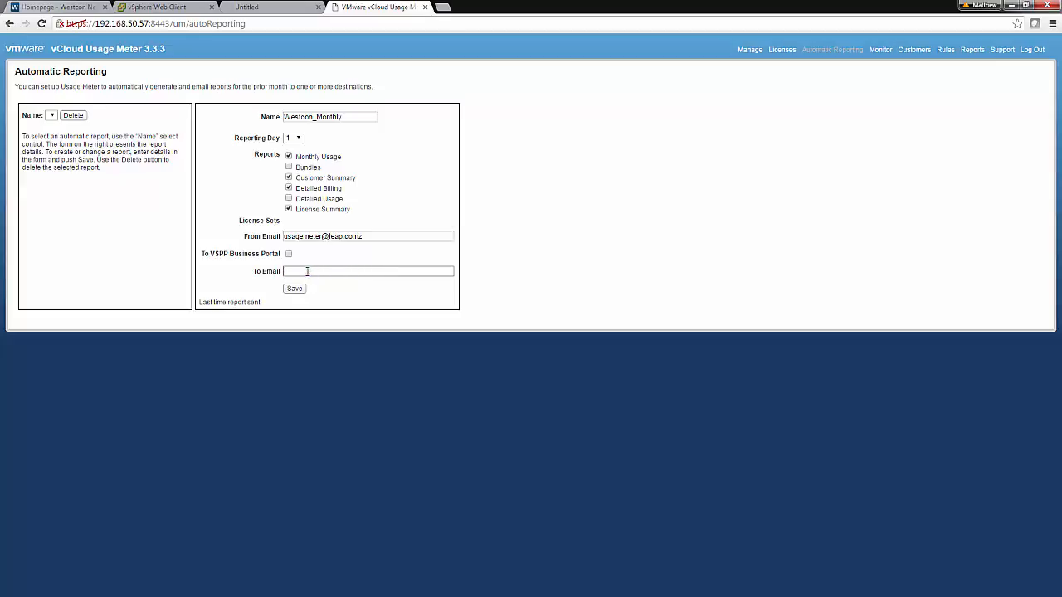
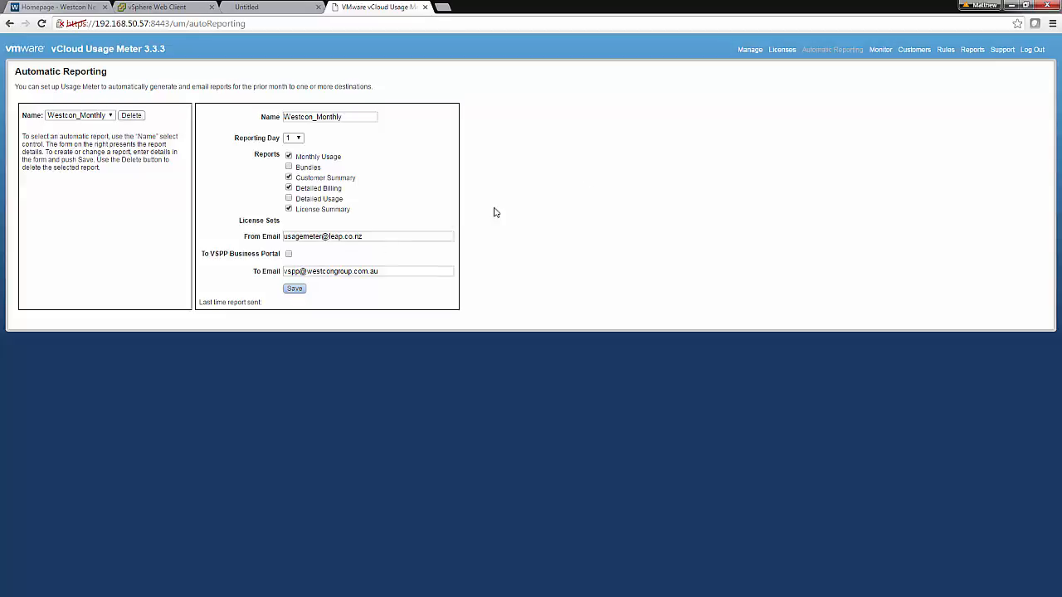
# Show the Monitor page, which reports no collections this month.
pyautogui.click(879, 50)
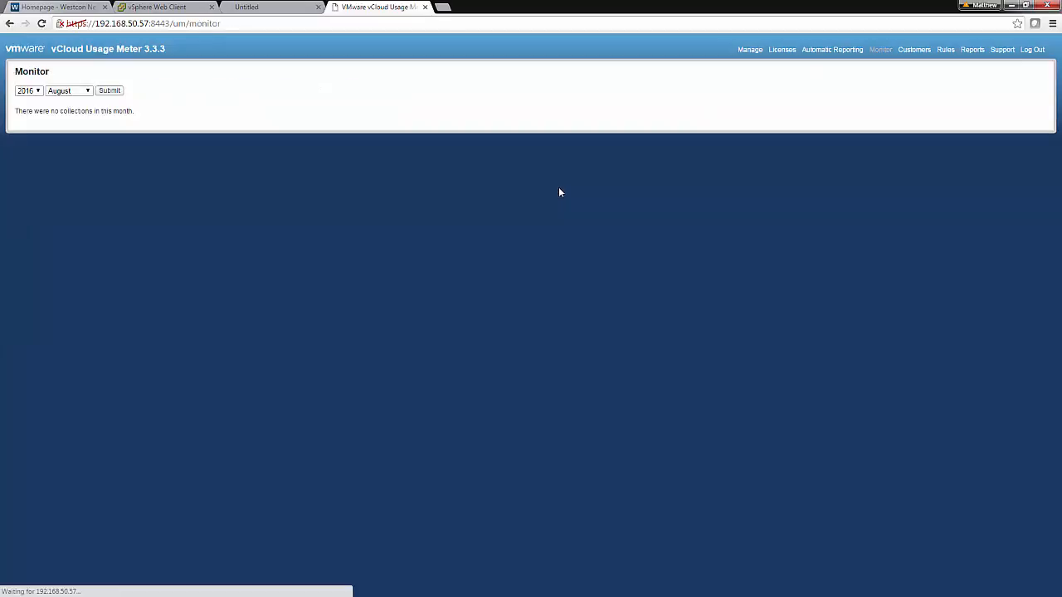